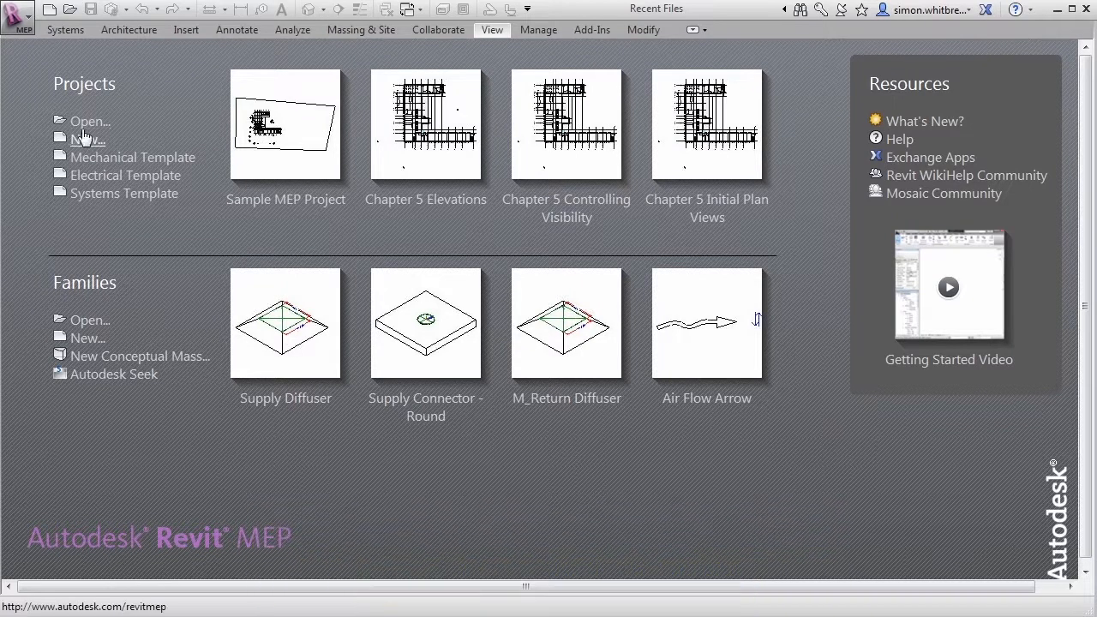
Step: Open Sample MEP Project.rvt from the Common folder via the Recent Files Open button
{"action": "left_click", "coordinate": [89, 120]}
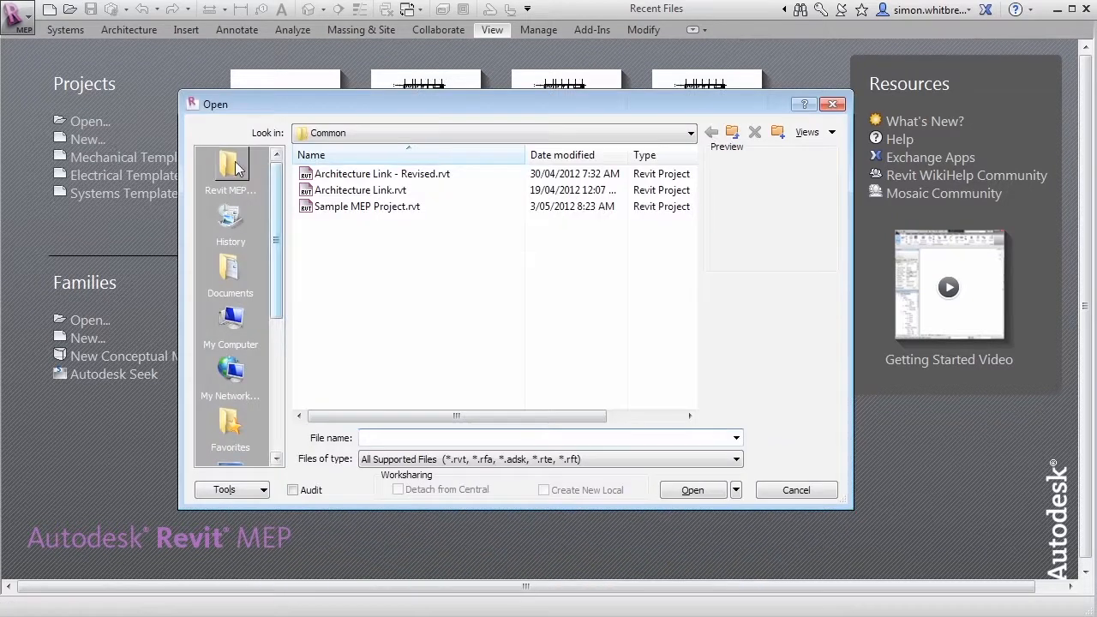
{"action": "left_click", "coordinate": [733, 132]}
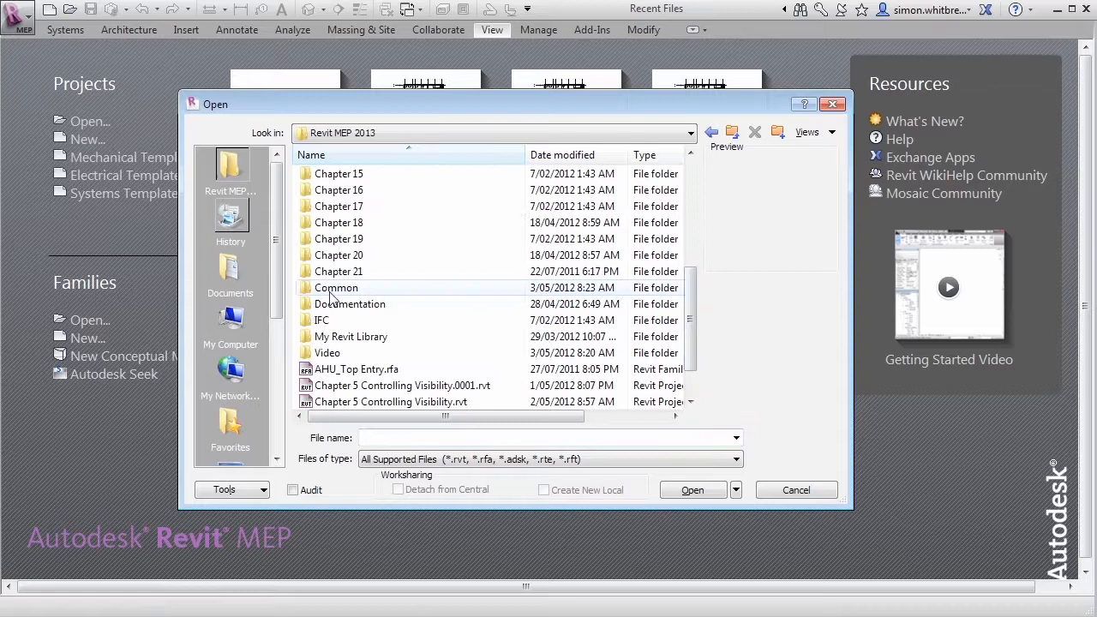
{"action": "double_click", "coordinate": [335, 288]}
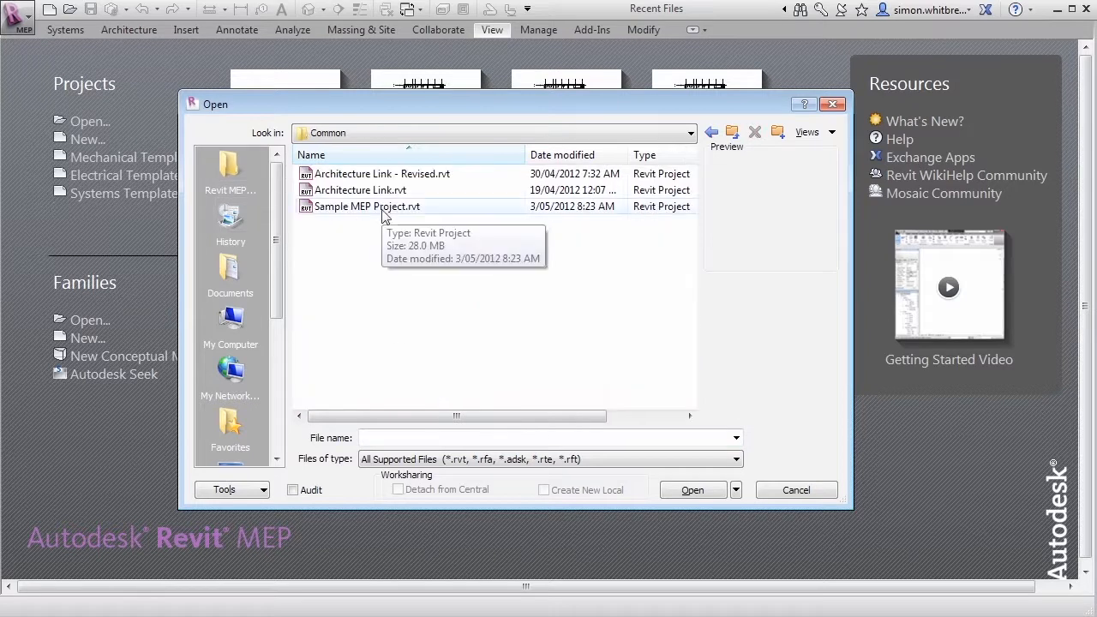
{"action": "double_click", "coordinate": [367, 205]}
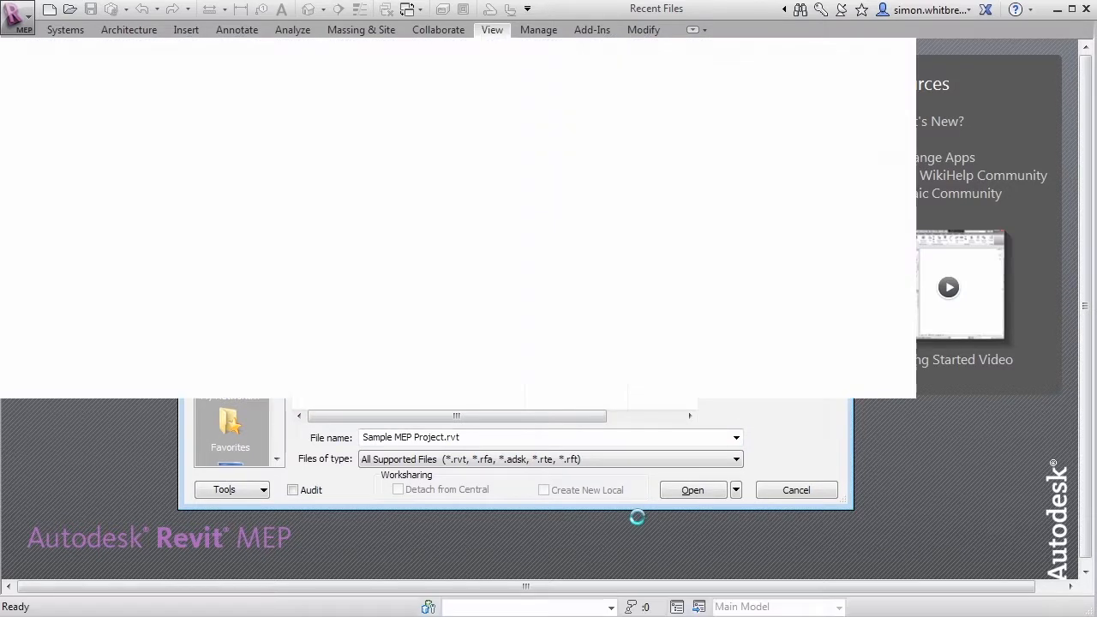
{"action": "left_click", "coordinate": [693, 490]}
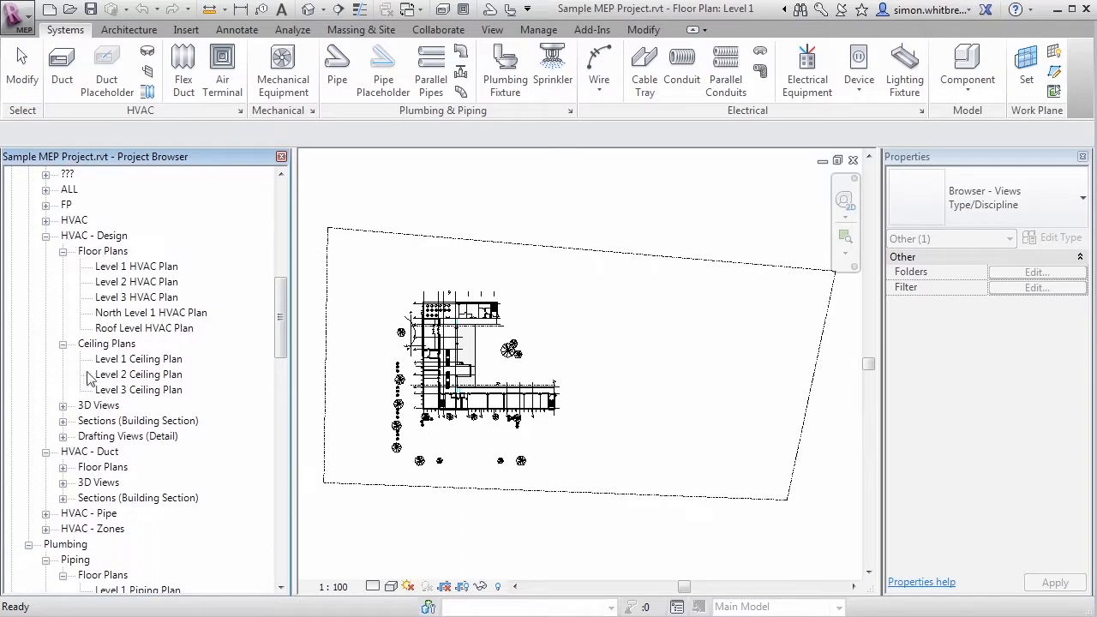
{"action": "mouse_move", "coordinate": [128, 384]}
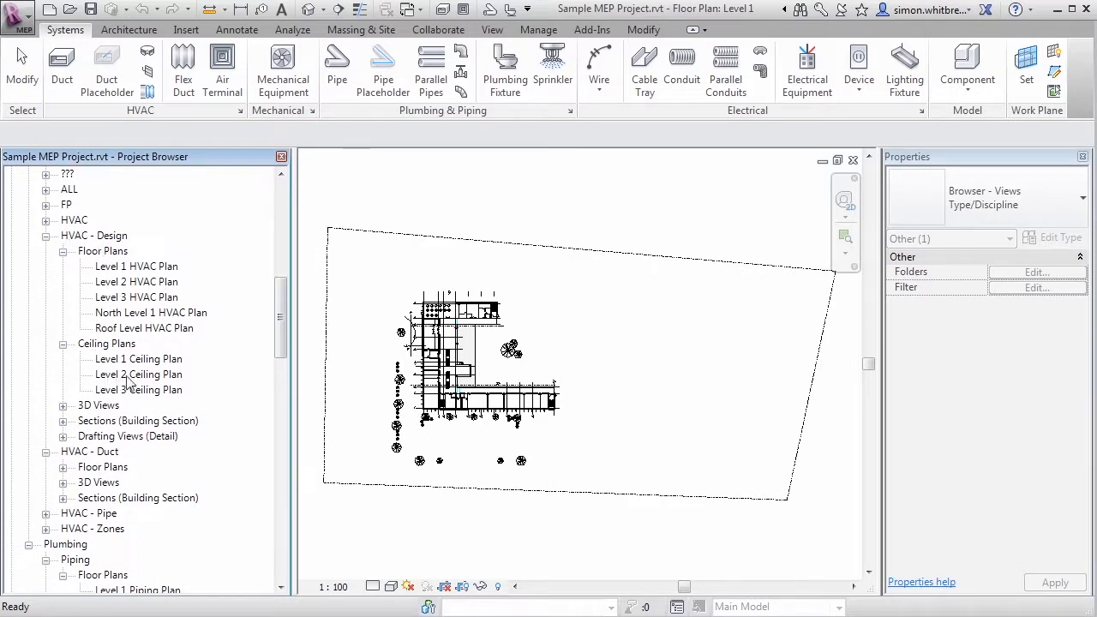
Step: Open the Level 2 Ceiling Plan view from the Project Browser under Ceiling Plans
{"action": "left_click", "coordinate": [137, 374]}
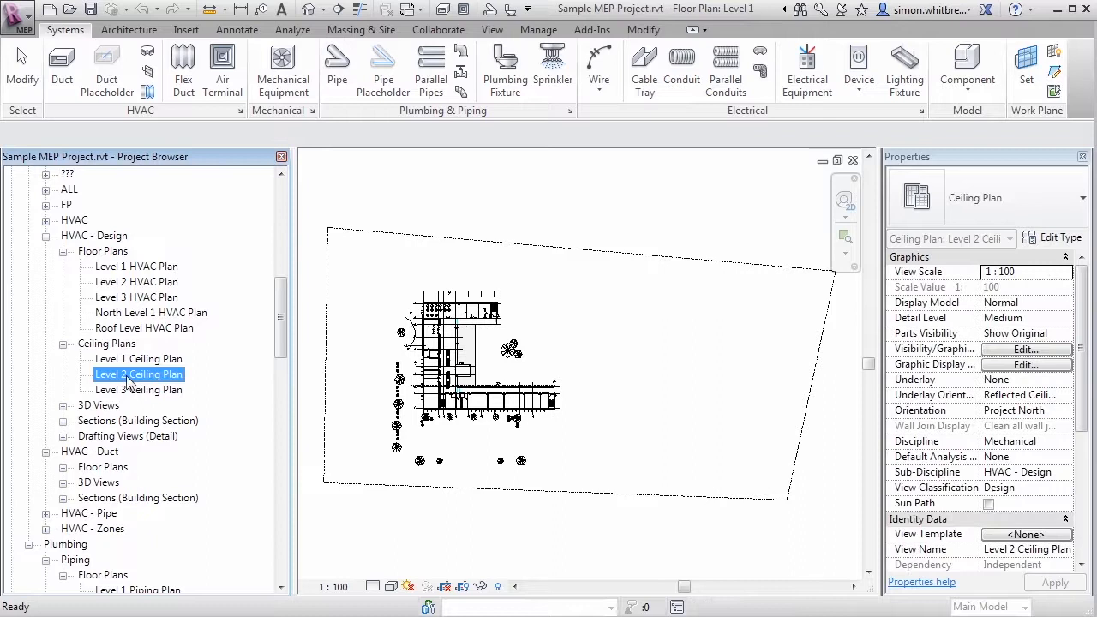
{"action": "double_click", "coordinate": [139, 373]}
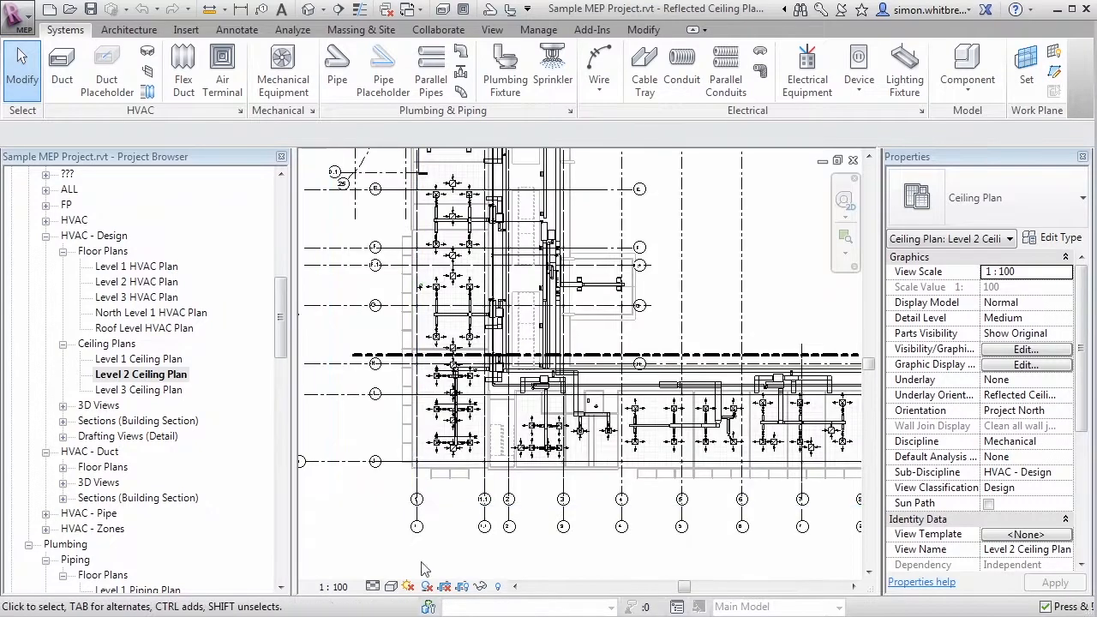
{"action": "left_click", "coordinate": [405, 355]}
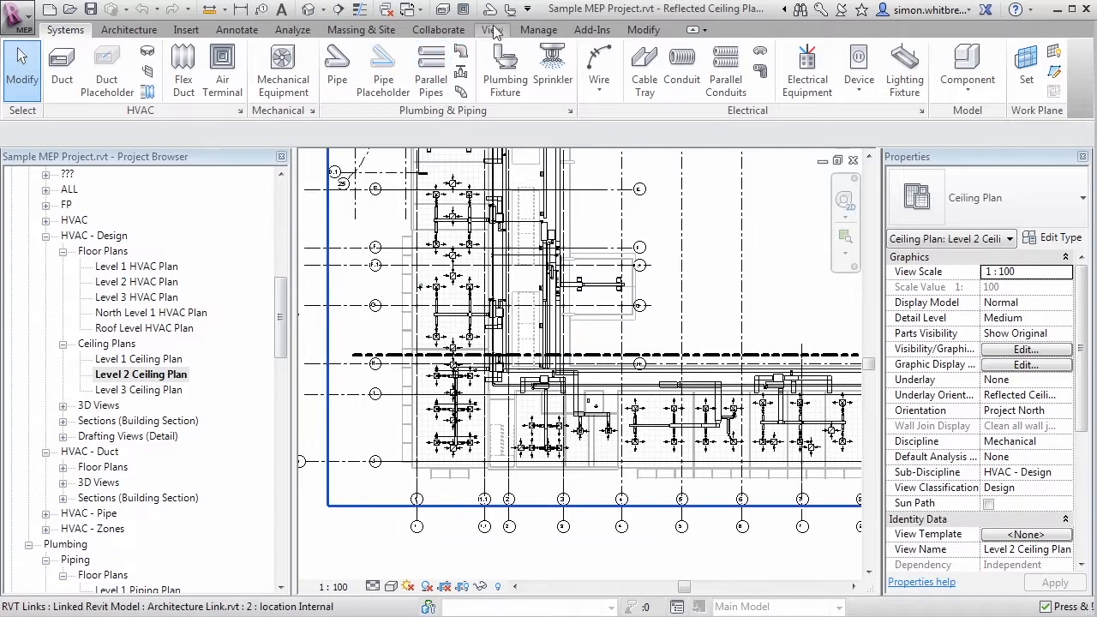
Step: Set the architecture link's annotation categories to Custom in Level 2 Ceiling Plan's Visibility/Graphics Revit Links settings
{"action": "left_click", "coordinate": [492, 29]}
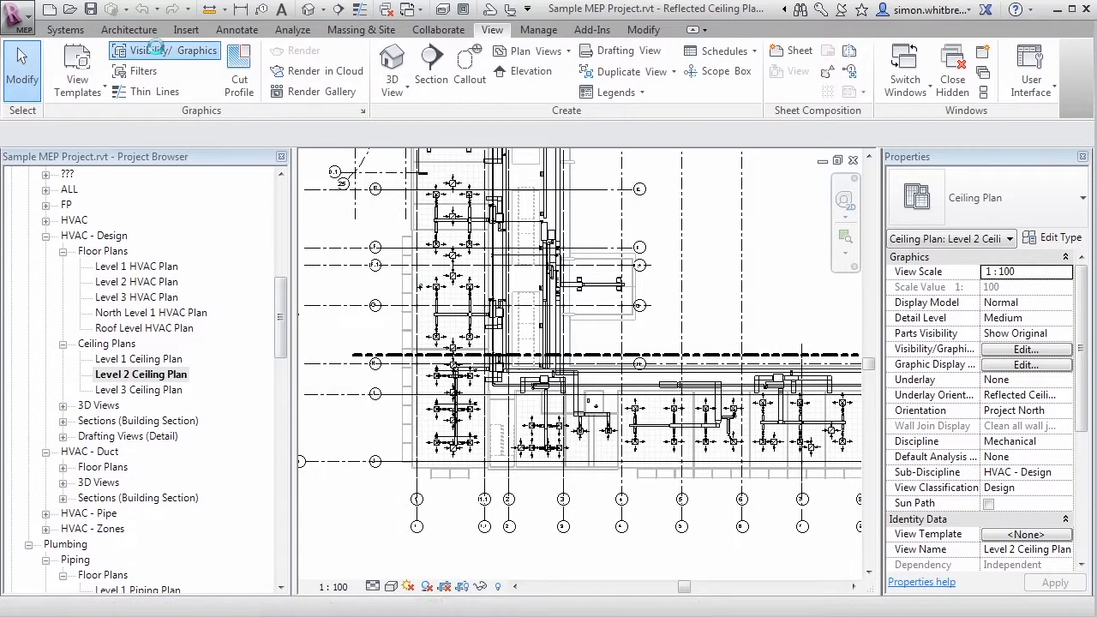
{"action": "left_click", "coordinate": [165, 52]}
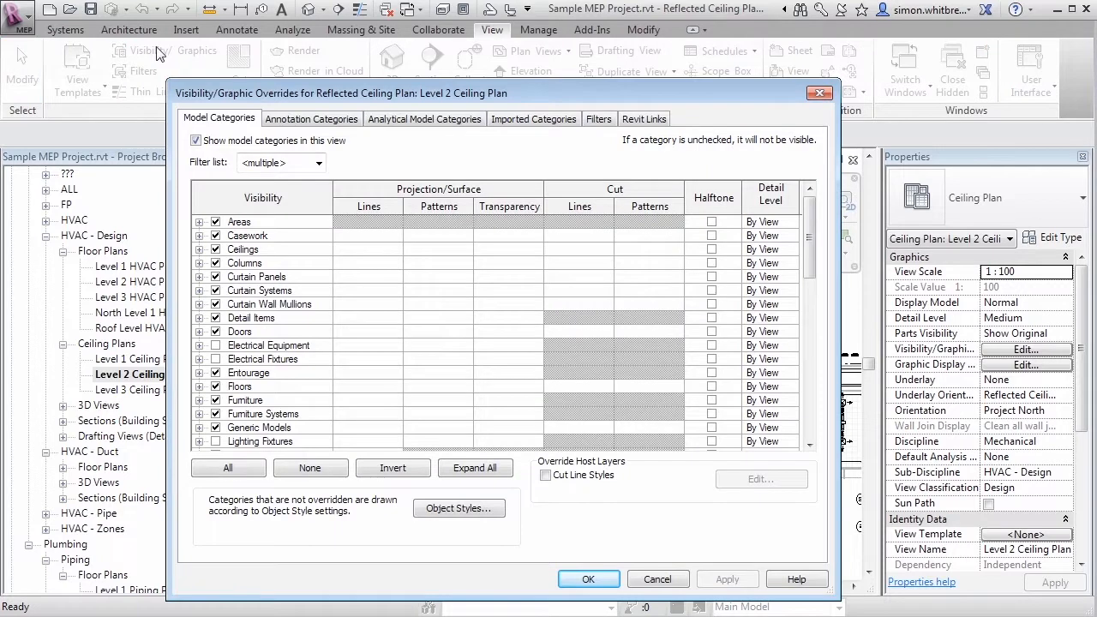
{"action": "mouse_move", "coordinate": [650, 134]}
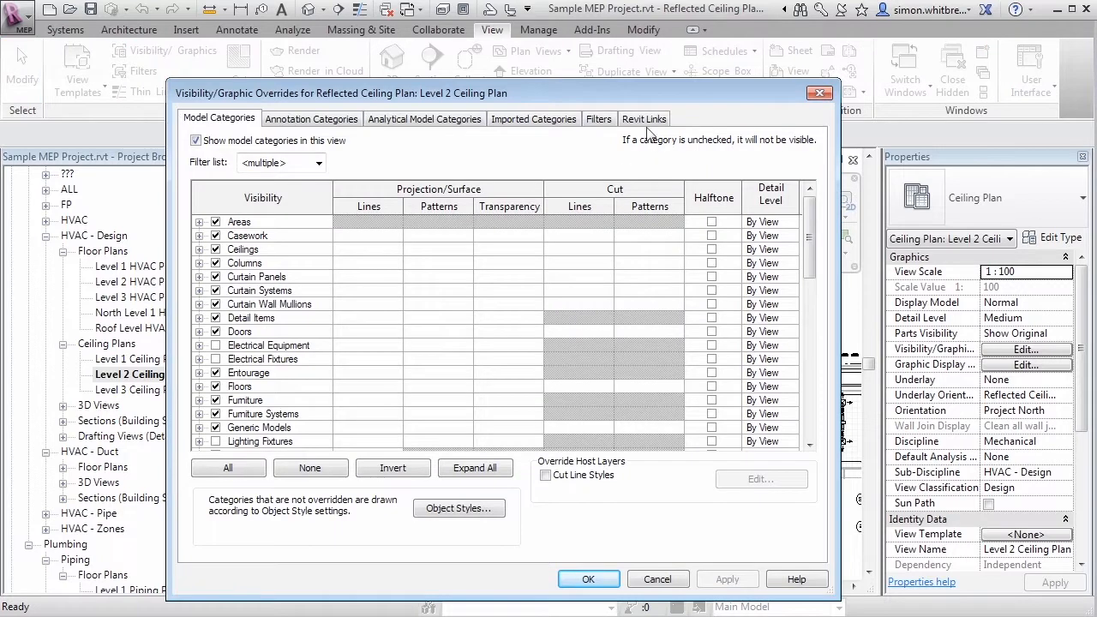
{"action": "left_click", "coordinate": [644, 118]}
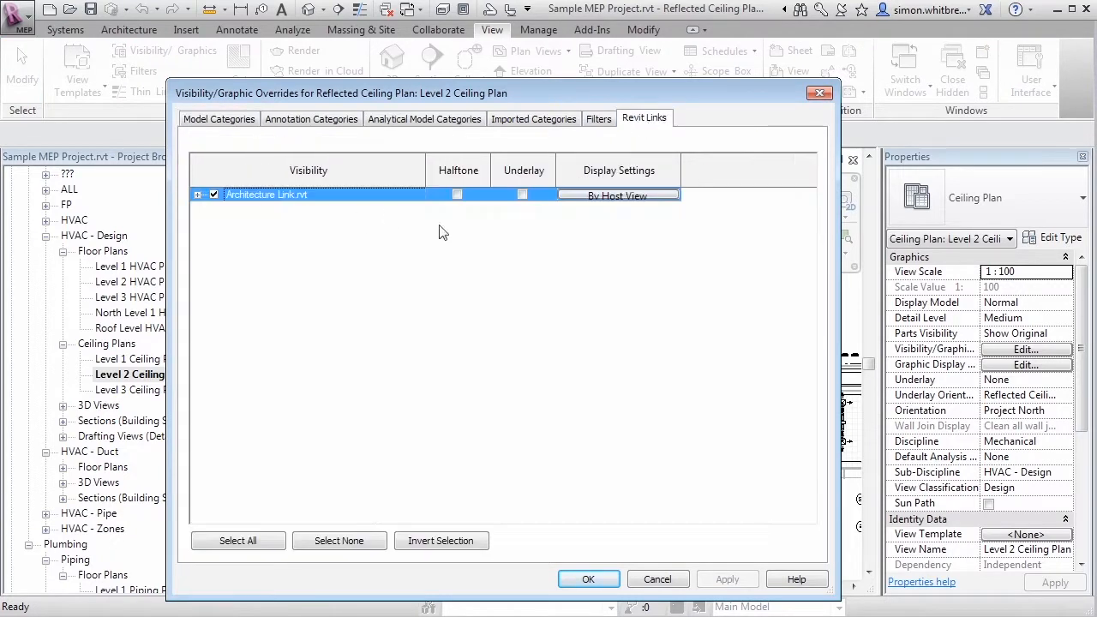
{"action": "left_click", "coordinate": [619, 195]}
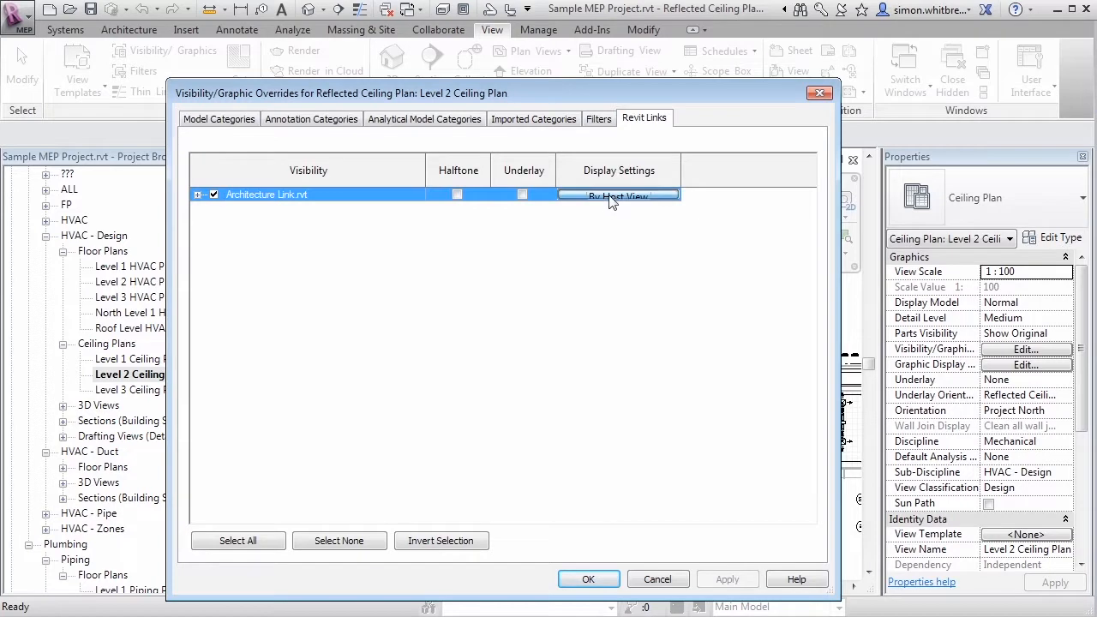
{"action": "left_click", "coordinate": [617, 195]}
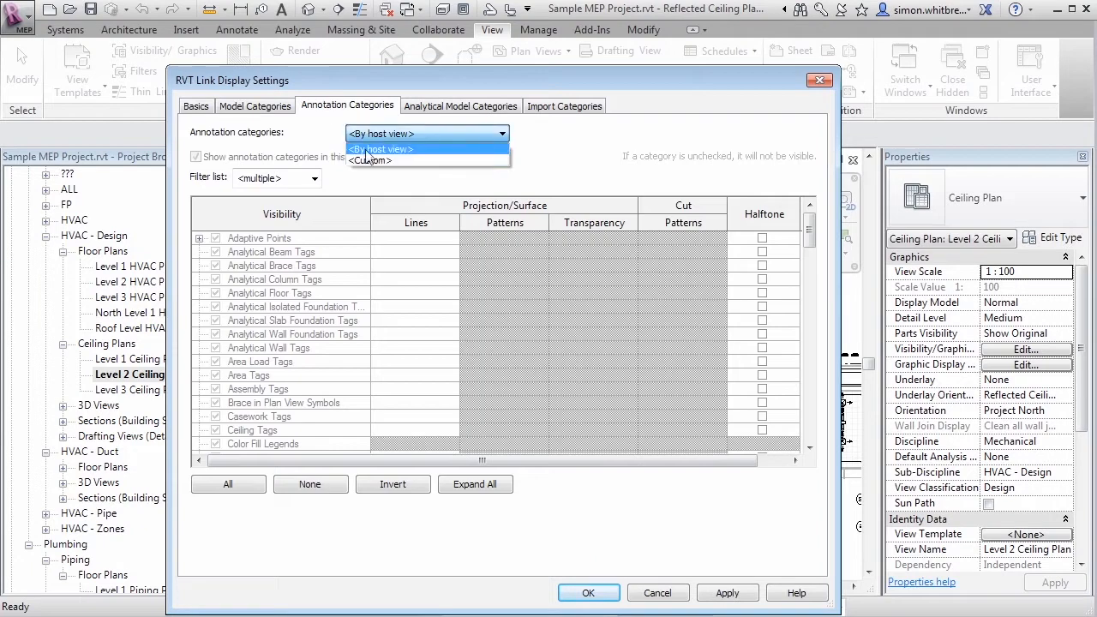
{"action": "left_click", "coordinate": [369, 161]}
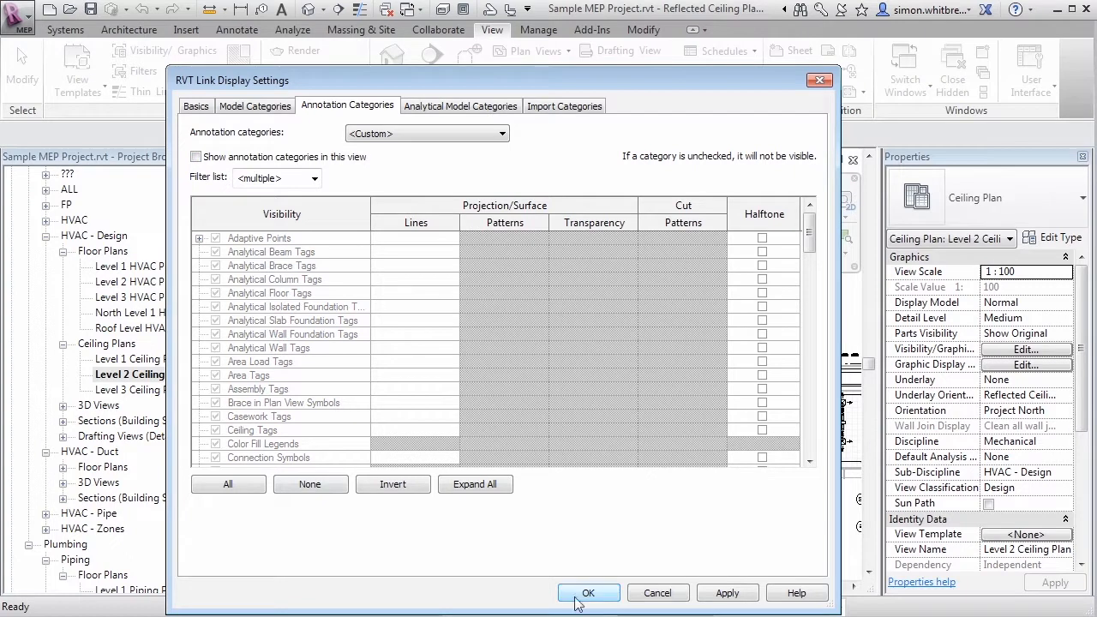
{"action": "left_click", "coordinate": [588, 593]}
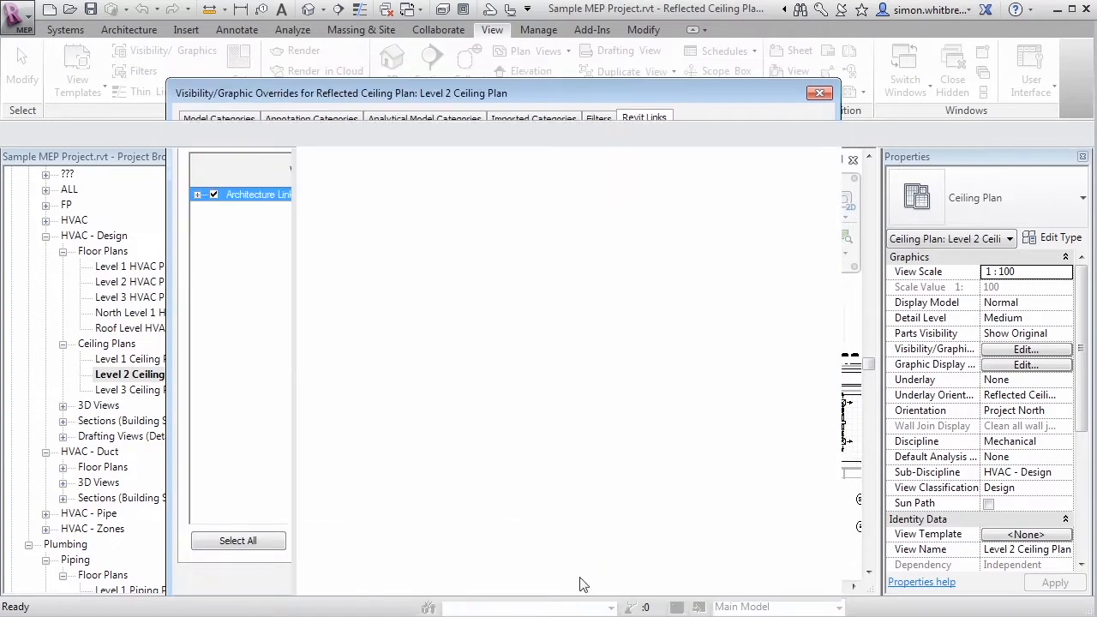
Step: Close the overrides and reopen Level 2 Ceiling Plan's visibility overrides
{"action": "left_click", "coordinate": [819, 92]}
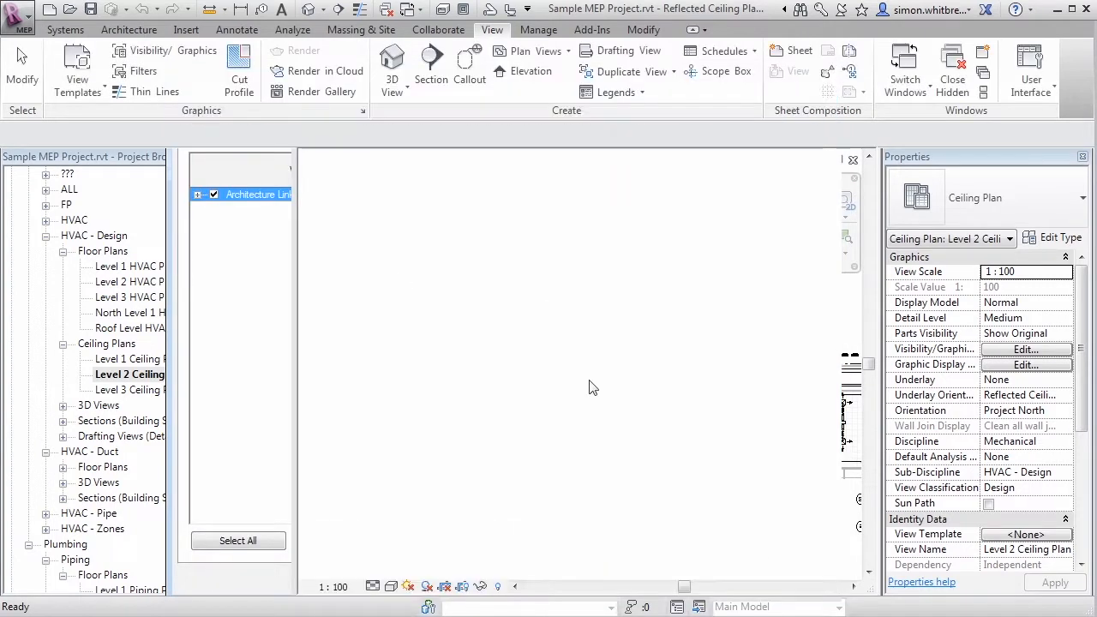
{"action": "double_click", "coordinate": [140, 374]}
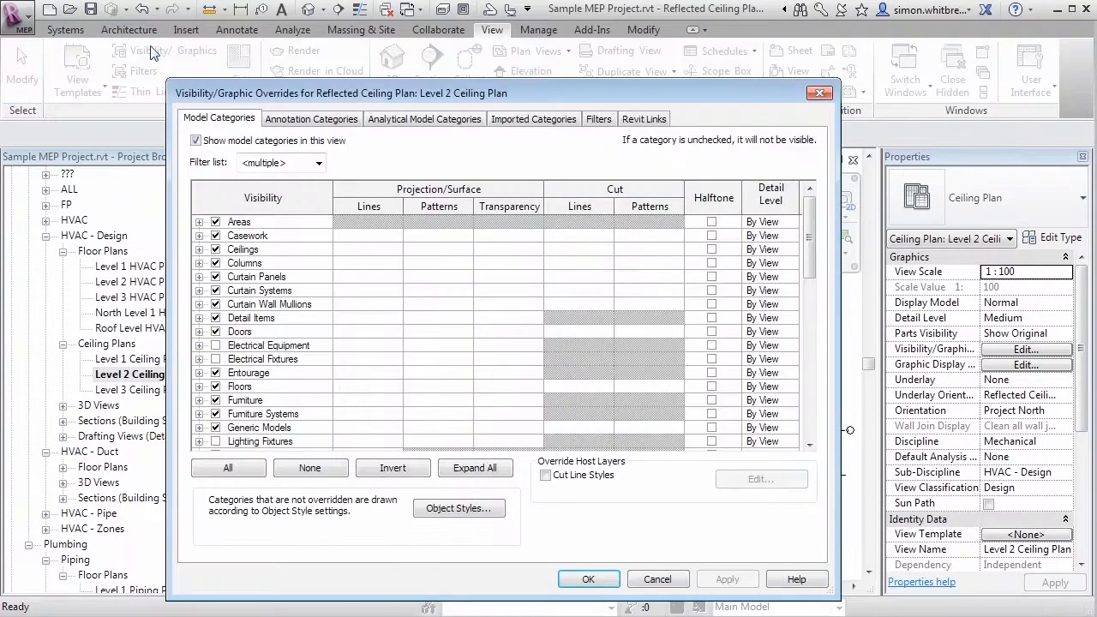
Step: Set the architecture link's model categories to Custom in its display settings on the Revit Links tab
{"action": "left_click", "coordinate": [644, 118]}
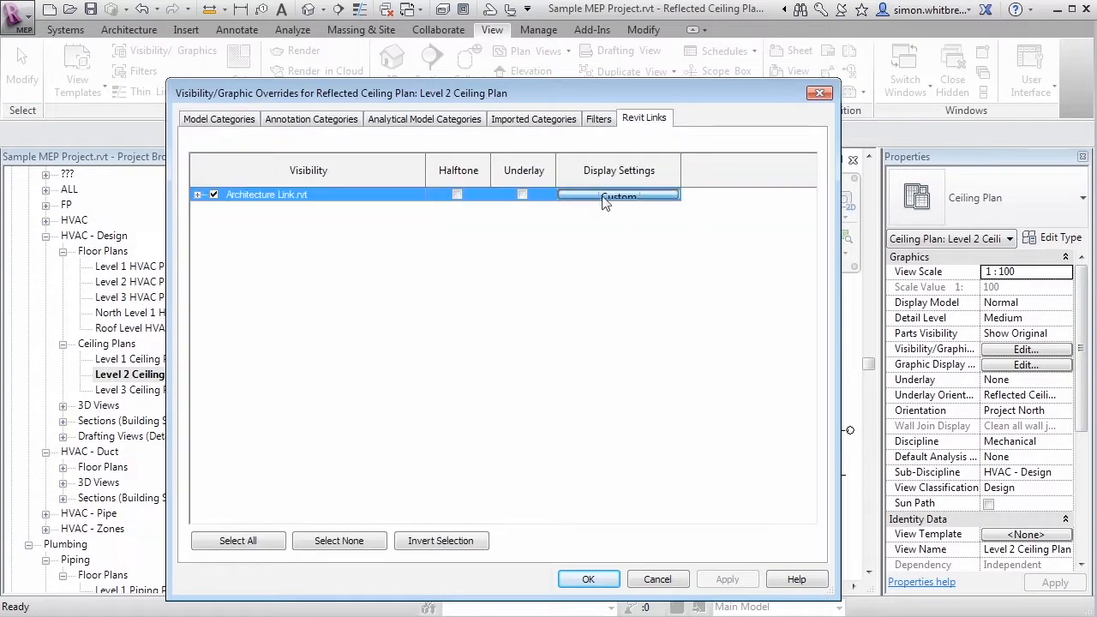
{"action": "left_click", "coordinate": [618, 196]}
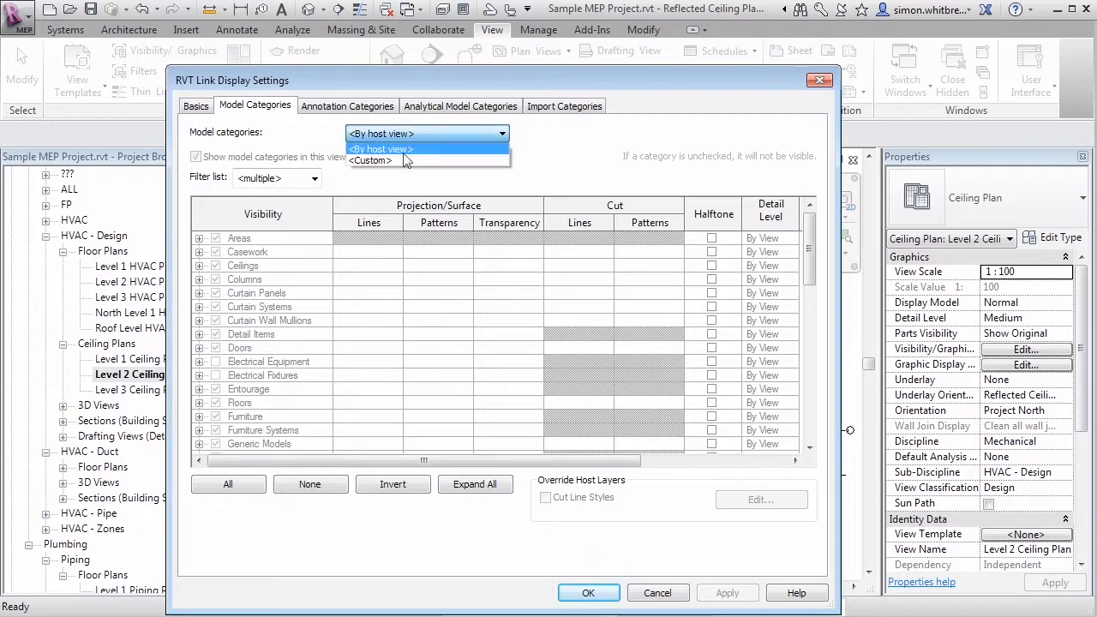
{"action": "left_click", "coordinate": [370, 161]}
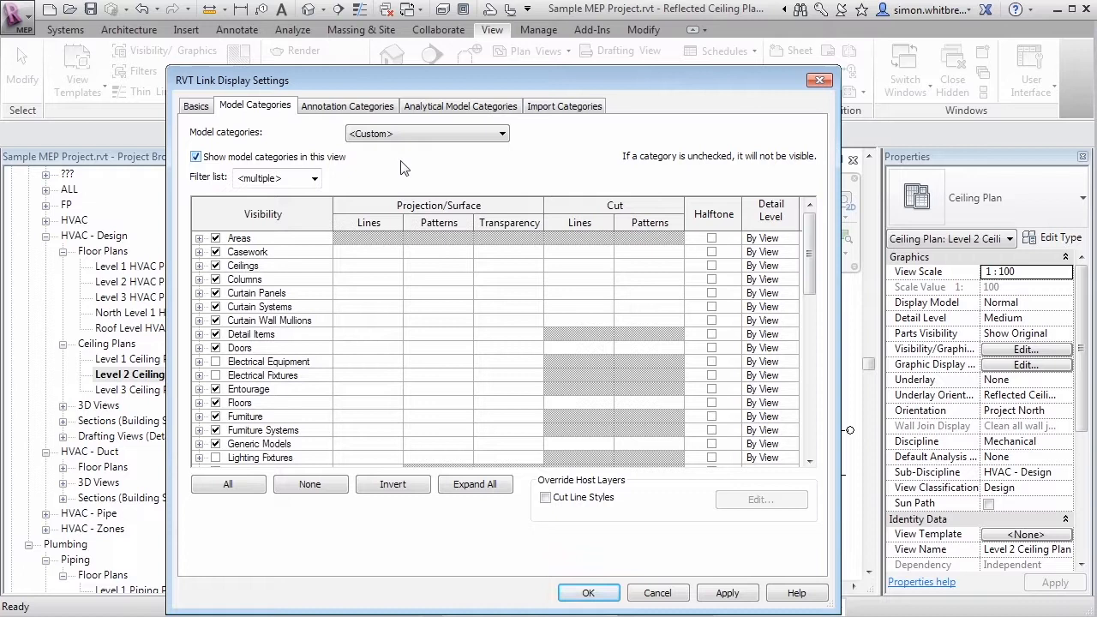
Step: Filter to all disciplines and hide Air Terminals, Cable Tray Fittings, Cable Trays and Communication Devices in the link
{"action": "left_click", "coordinate": [316, 177]}
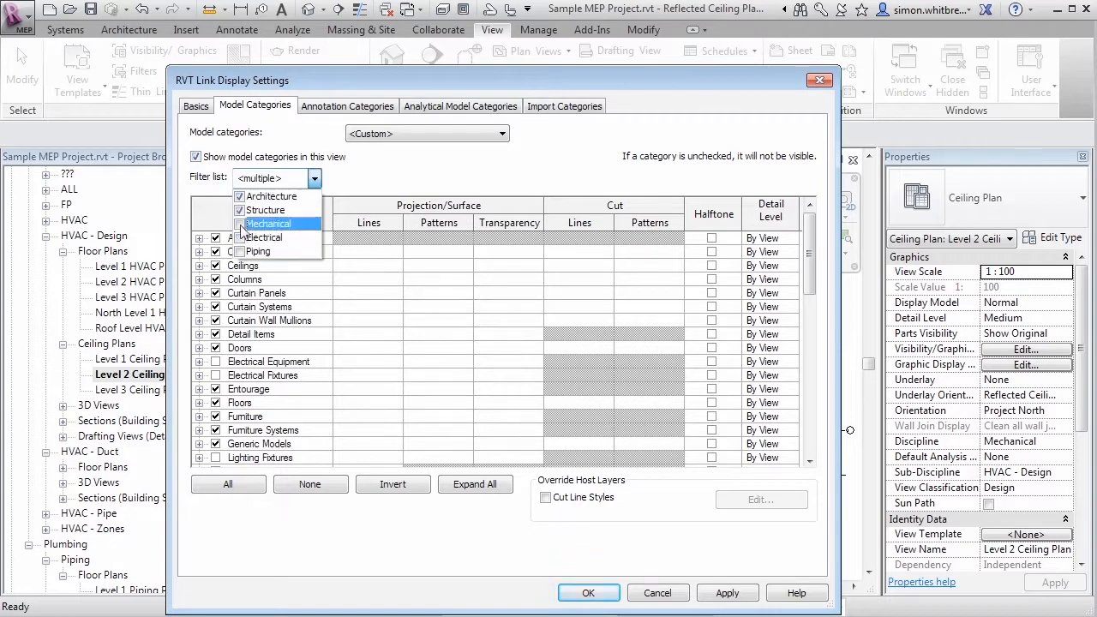
{"action": "left_click", "coordinate": [313, 176]}
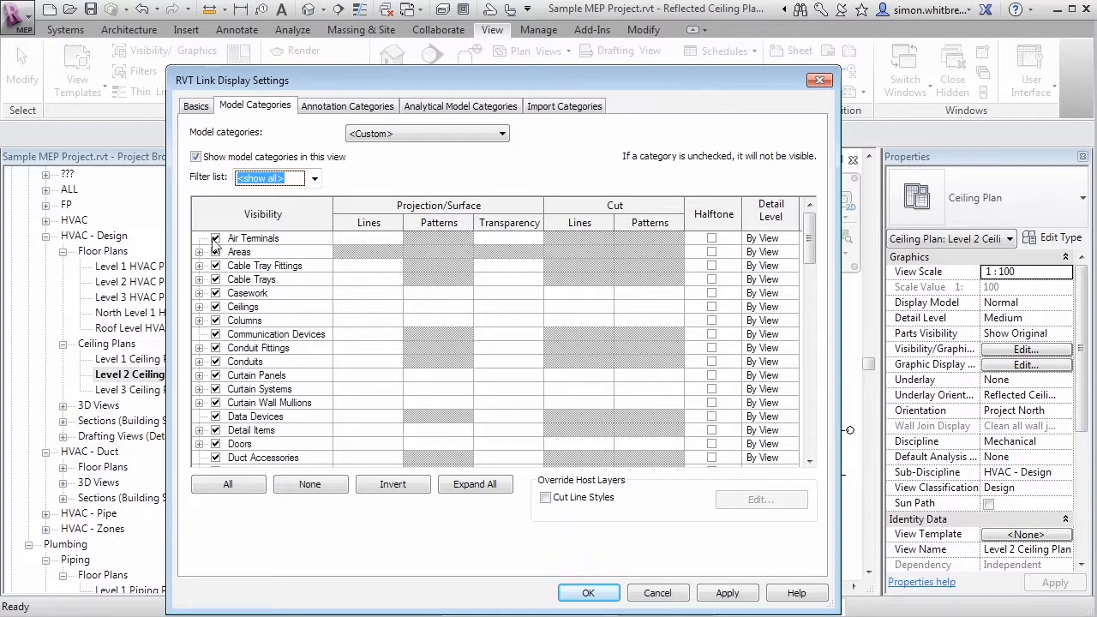
{"action": "left_click", "coordinate": [264, 238]}
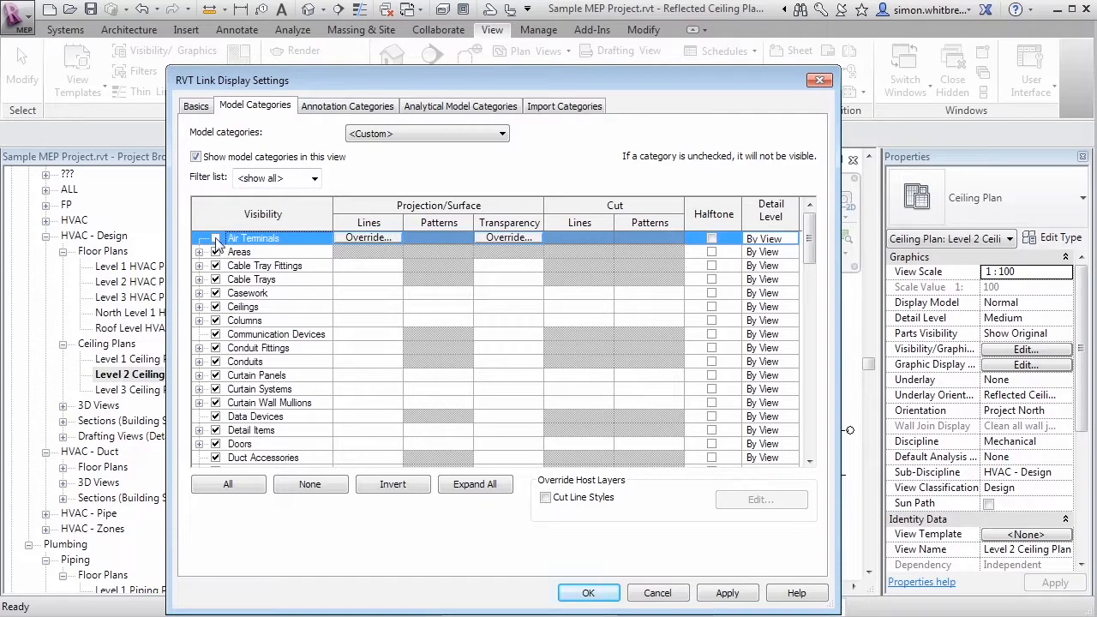
{"action": "left_click", "coordinate": [216, 236]}
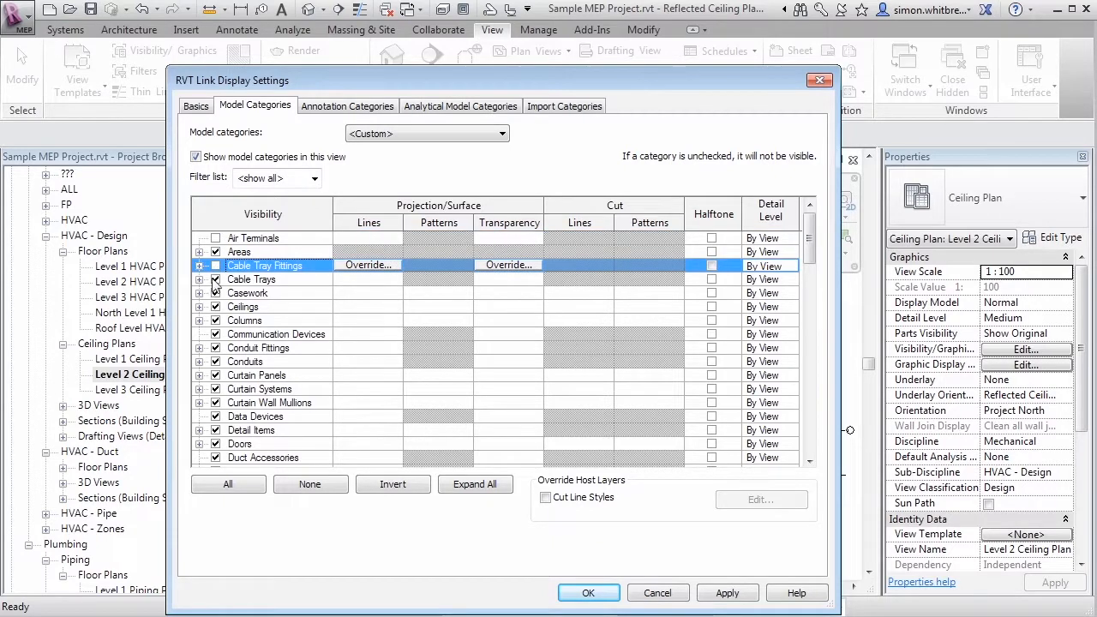
{"action": "left_click", "coordinate": [250, 279]}
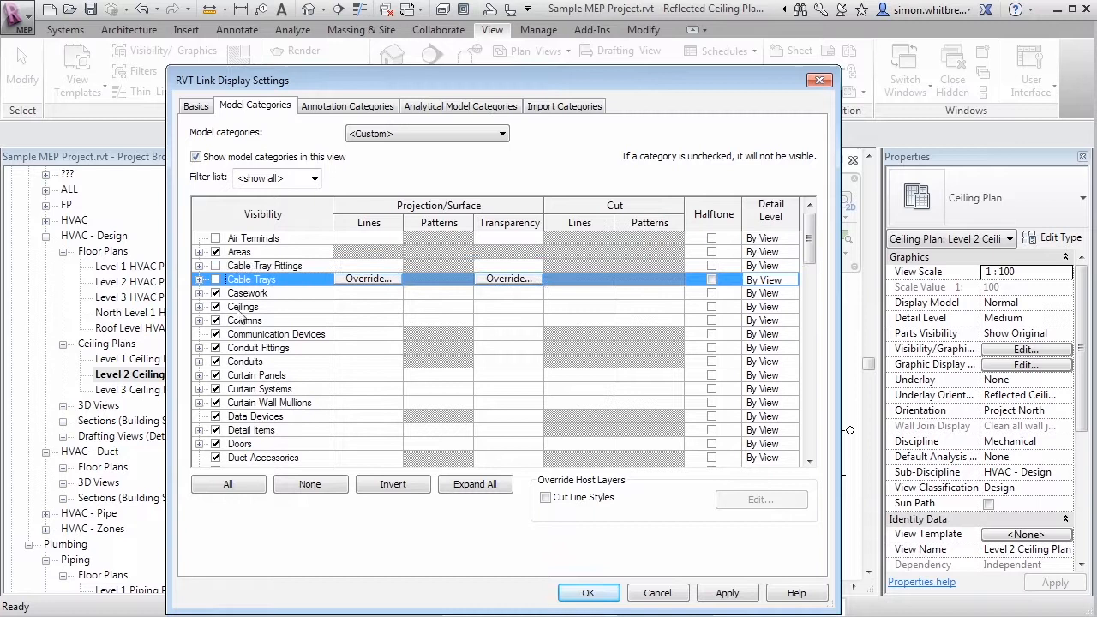
{"action": "left_click", "coordinate": [276, 333]}
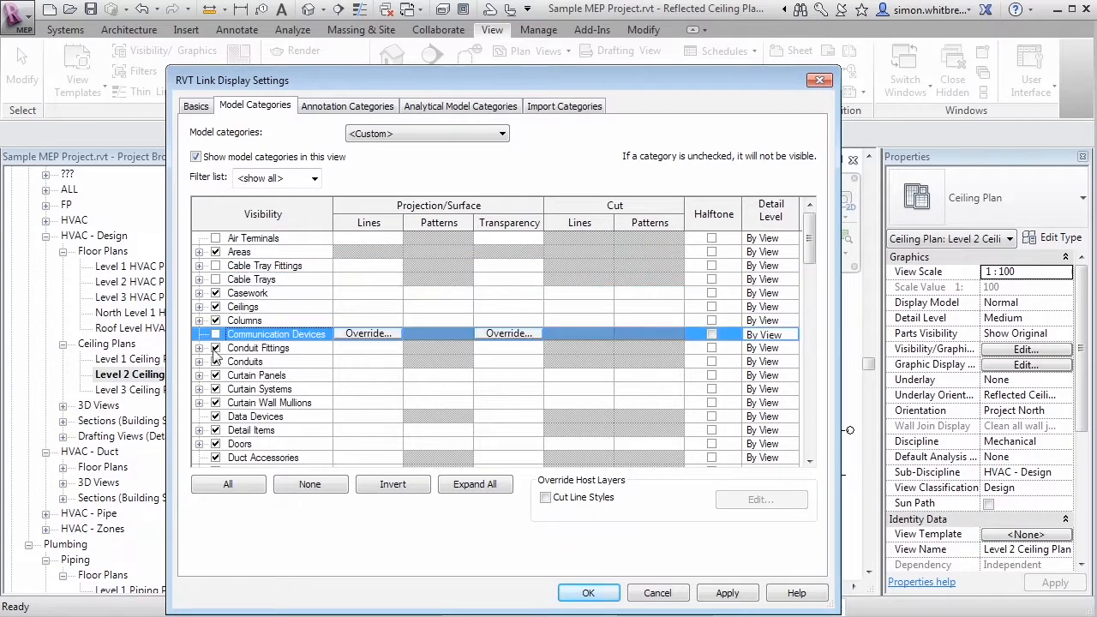
{"action": "left_click", "coordinate": [257, 346]}
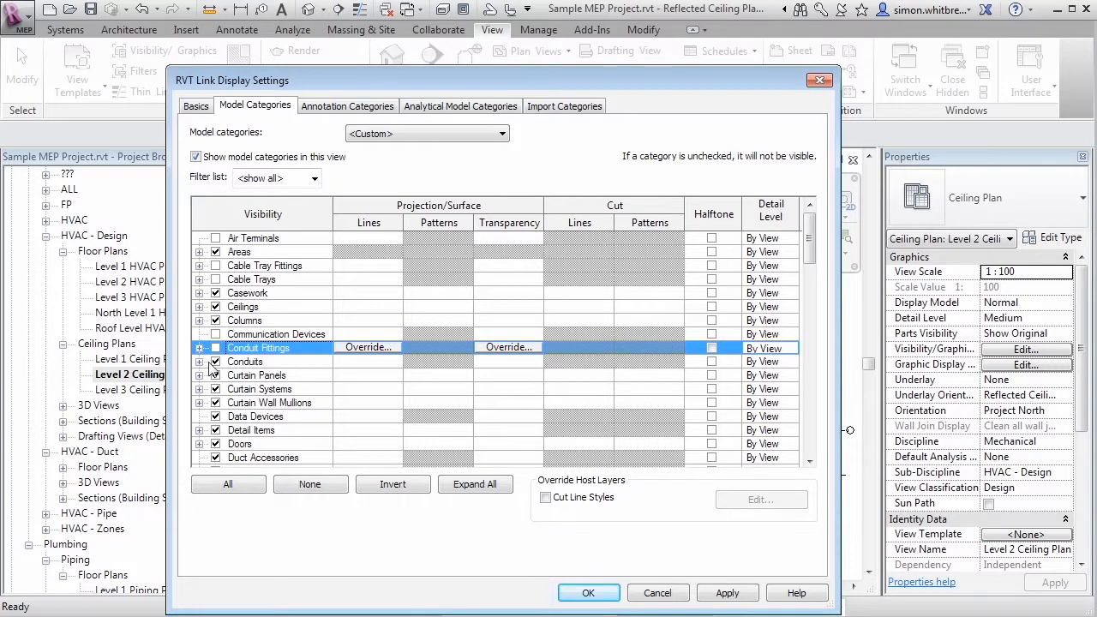
Step: Hide Conduits, Lighting Devices and Wires in the link and confirm the display settings
{"action": "left_click", "coordinate": [245, 360]}
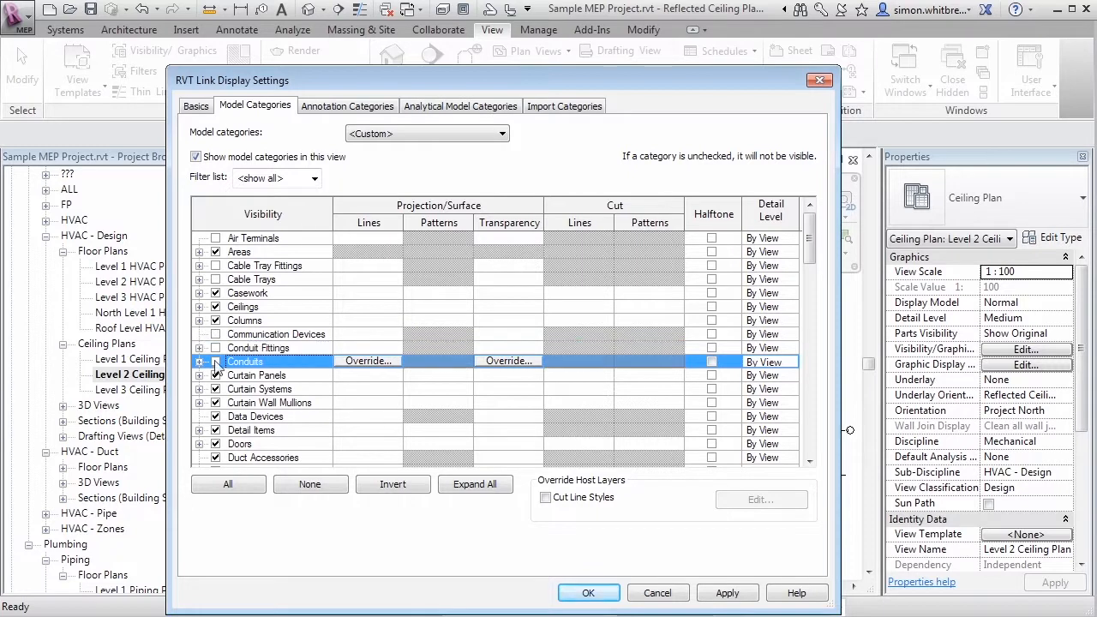
{"action": "left_click", "coordinate": [314, 178]}
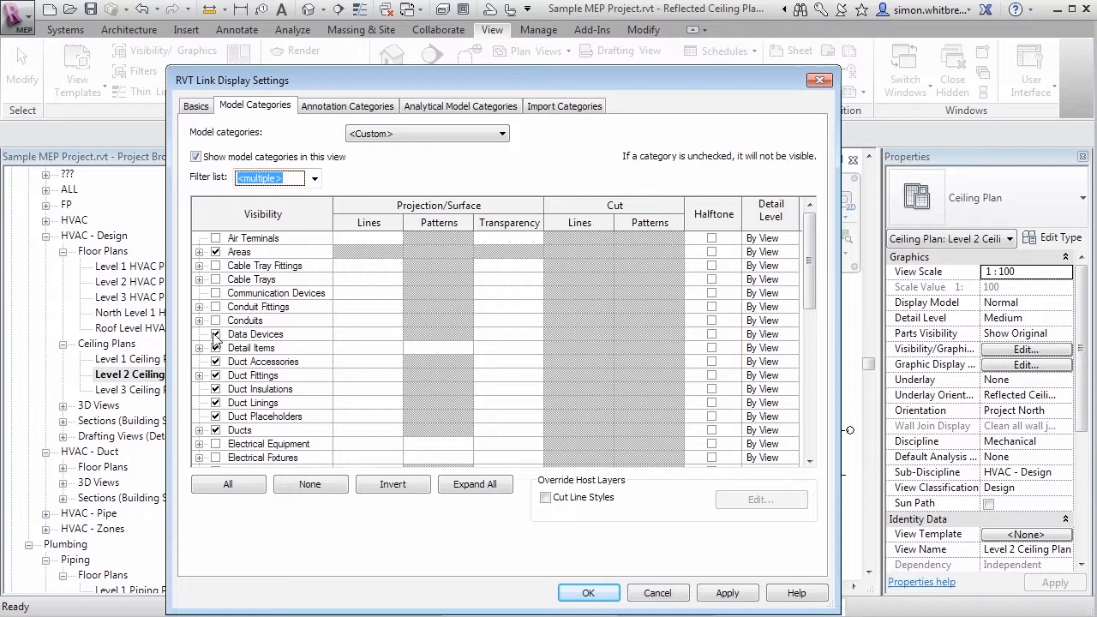
{"action": "left_click", "coordinate": [254, 375]}
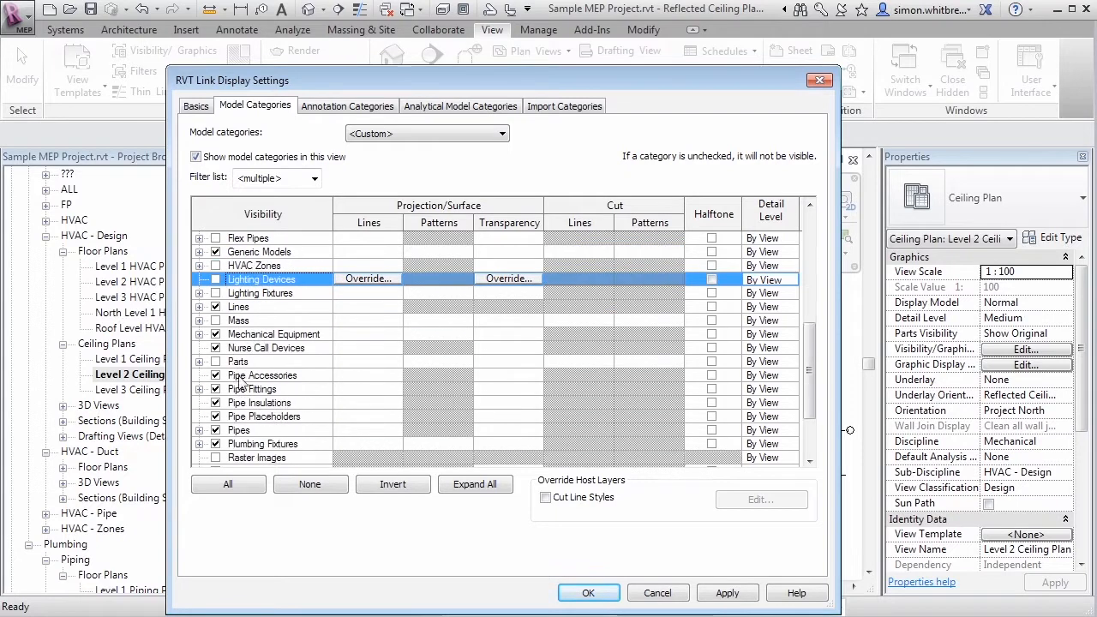
{"action": "left_click", "coordinate": [252, 387]}
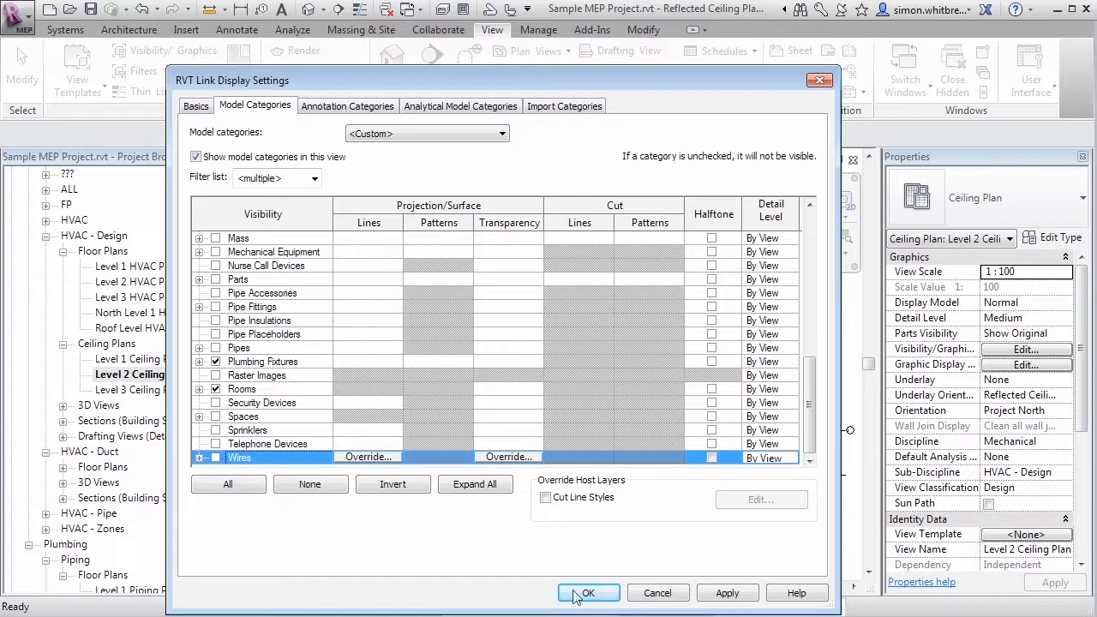
{"action": "left_click", "coordinate": [587, 593]}
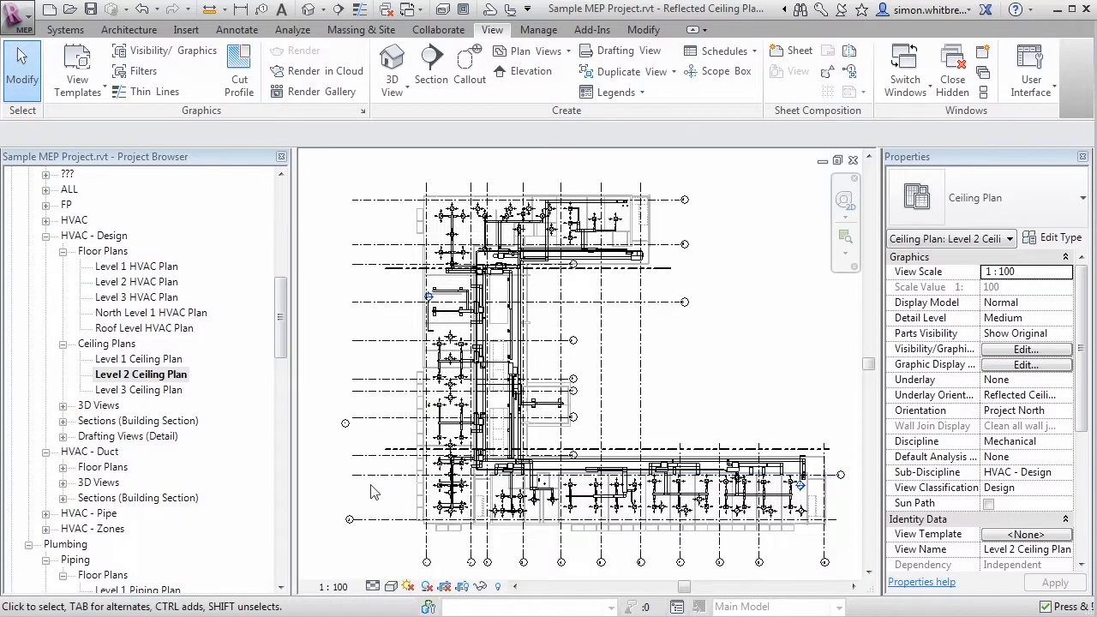
{"action": "mouse_move", "coordinate": [373, 497]}
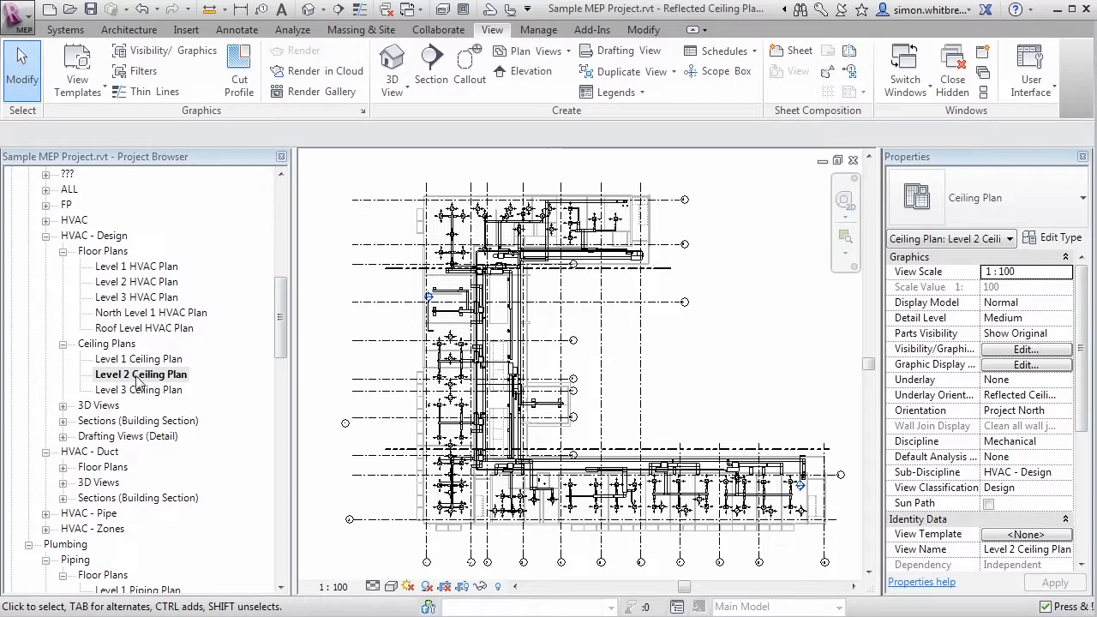
Step: Create a view template named 'HVAC Ceiling PLAN' from Level 2 Ceiling Plan
{"action": "right_click", "coordinate": [140, 374]}
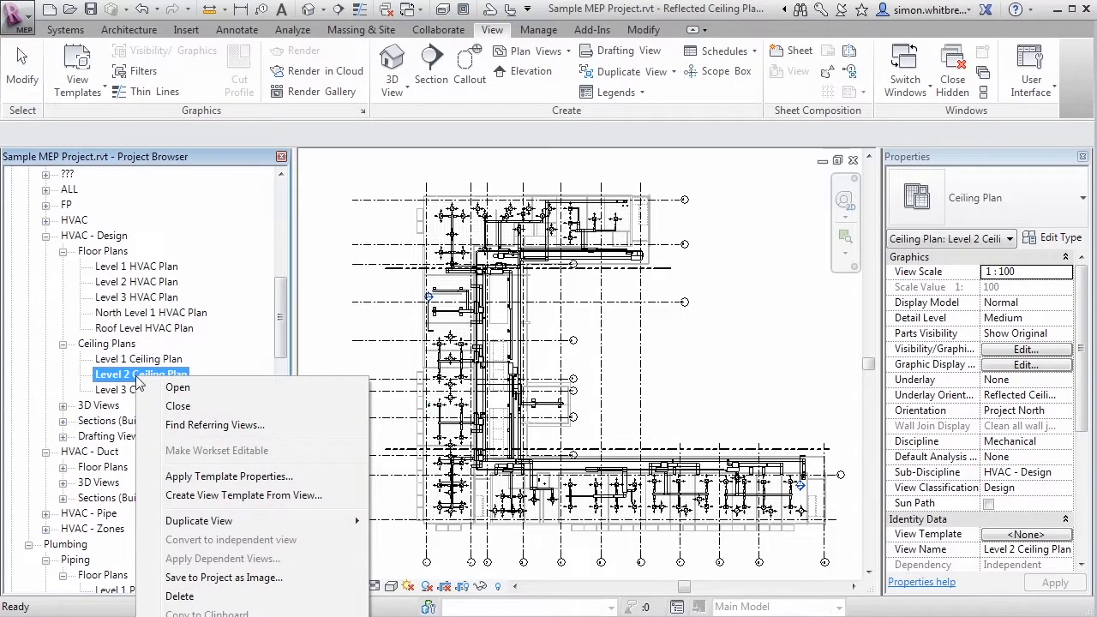
{"action": "mouse_move", "coordinate": [244, 496]}
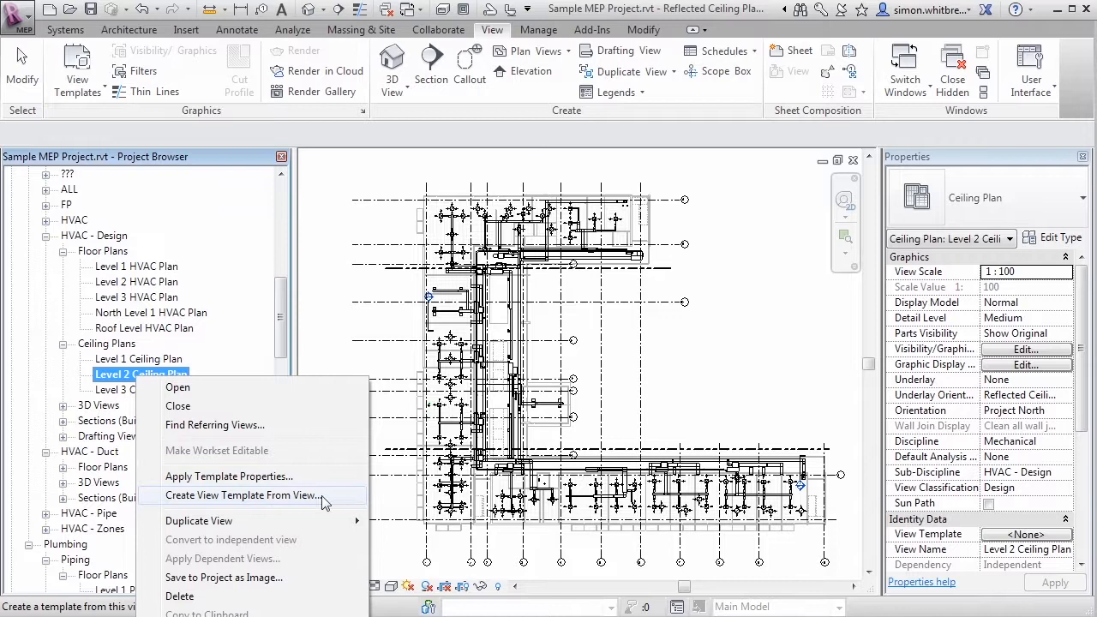
{"action": "left_click", "coordinate": [244, 496]}
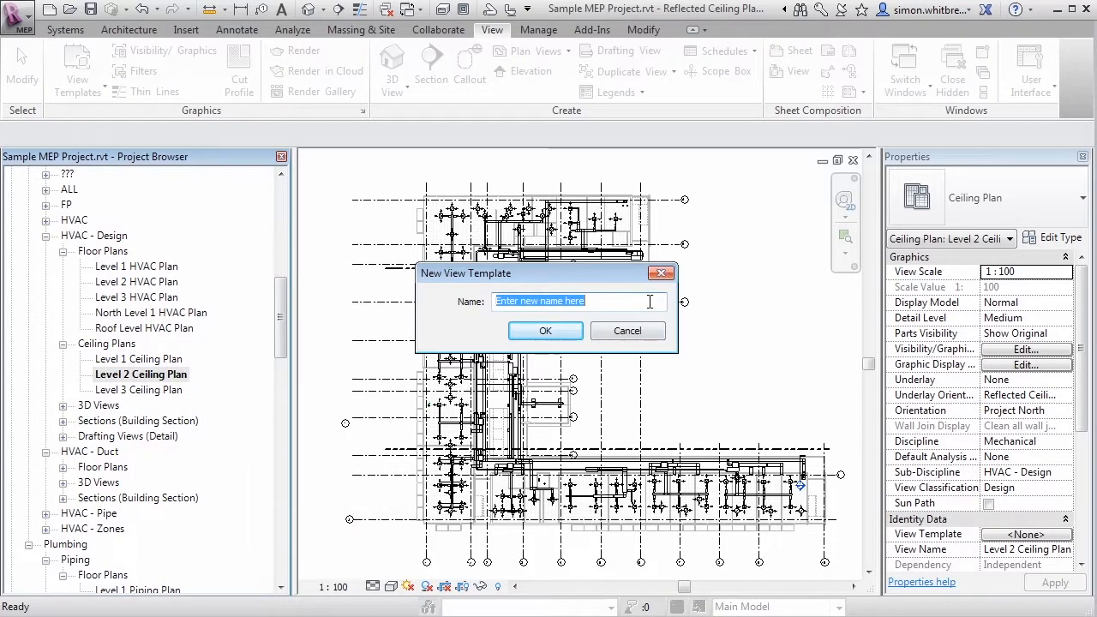
{"action": "type", "text": "HVAC Ceiling"}
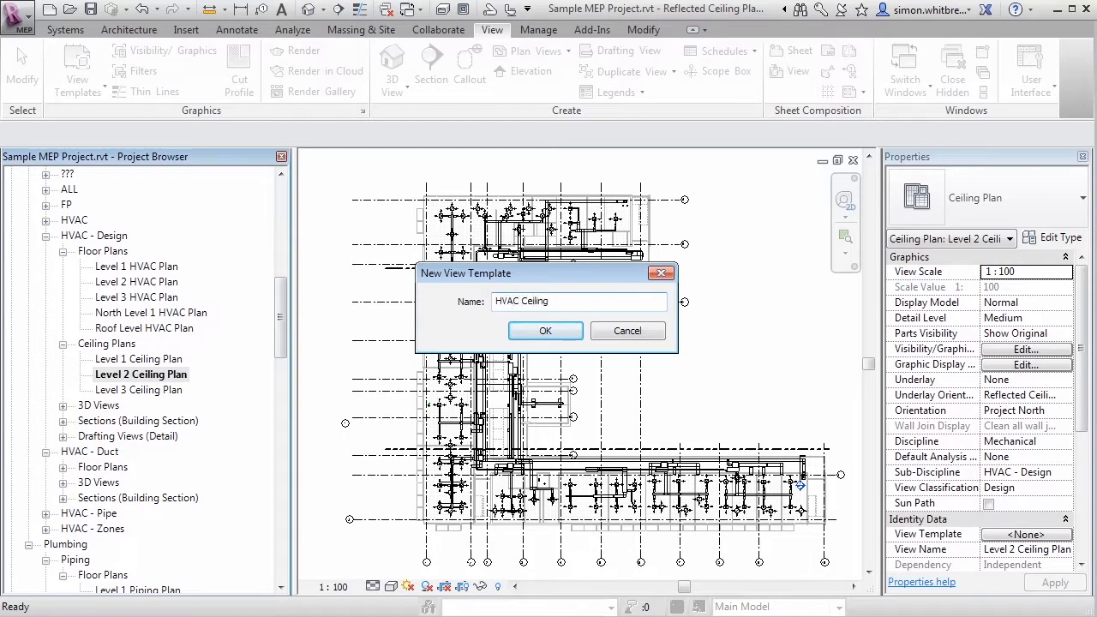
{"action": "type", "text": "PLAN"}
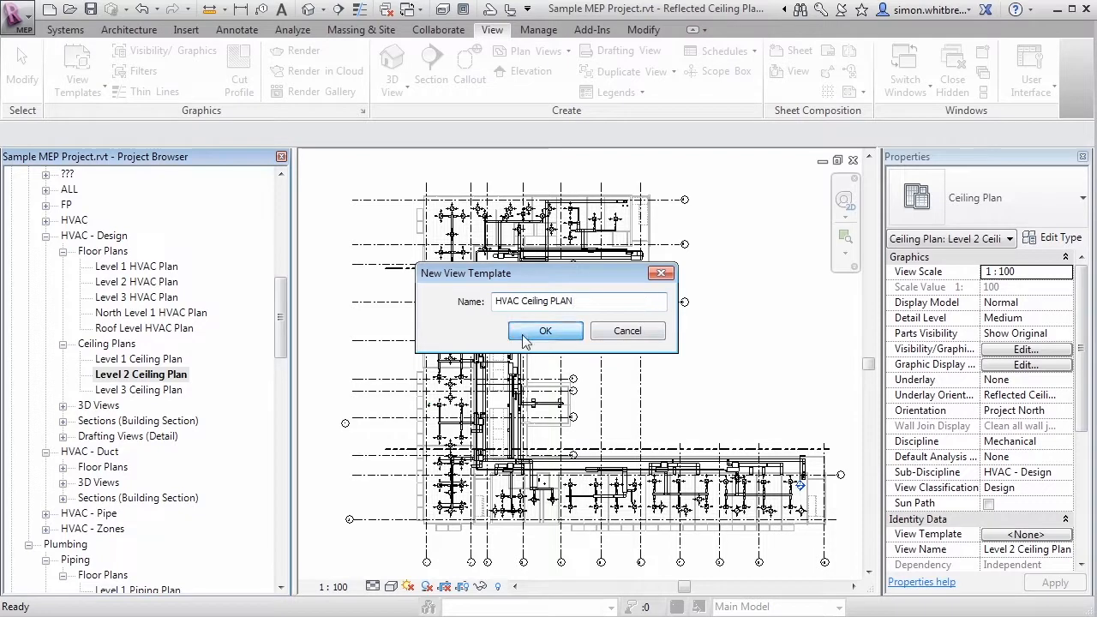
{"action": "left_click", "coordinate": [545, 331]}
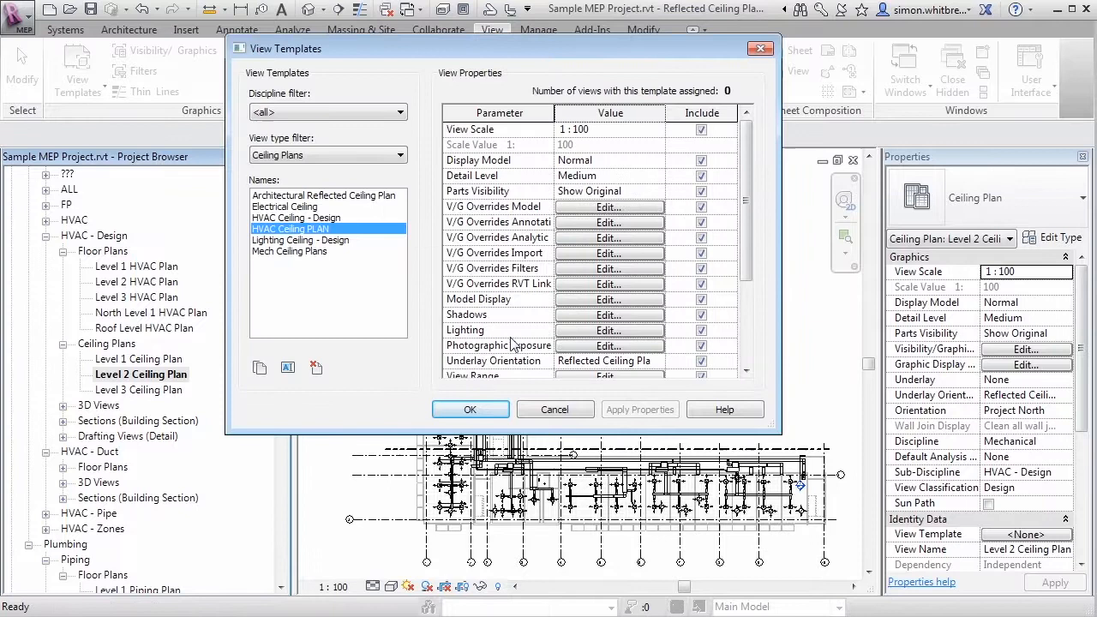
Step: Review the HVAC Ceiling PLAN template's properties and accept the View Templates dialog
{"action": "scroll", "scroll_direction": "down", "scroll_amount": 3}
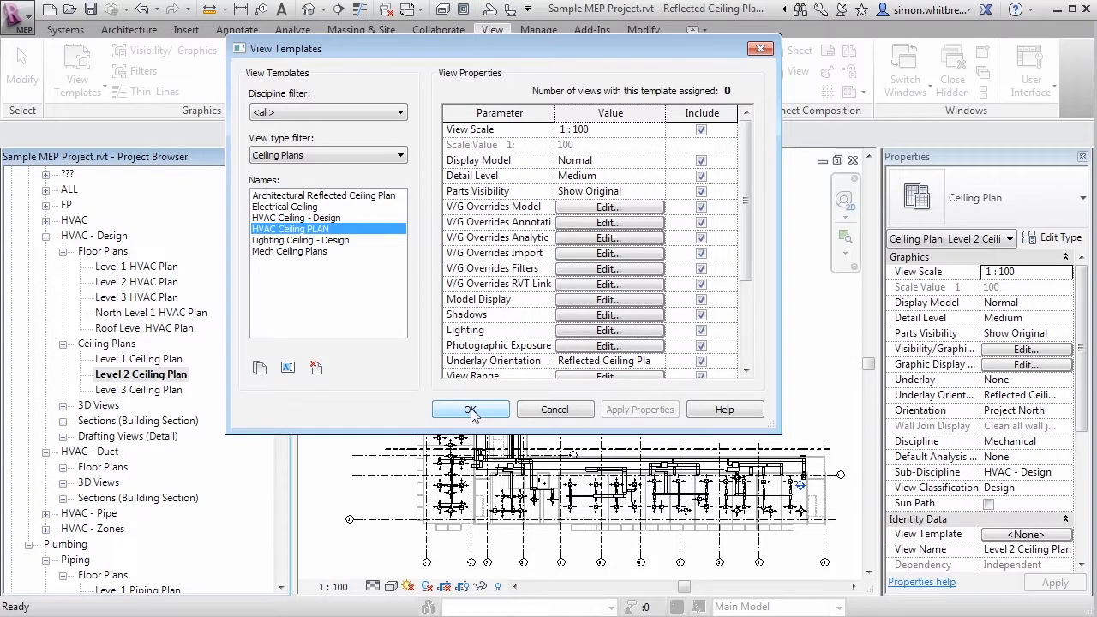
{"action": "left_click", "coordinate": [470, 408]}
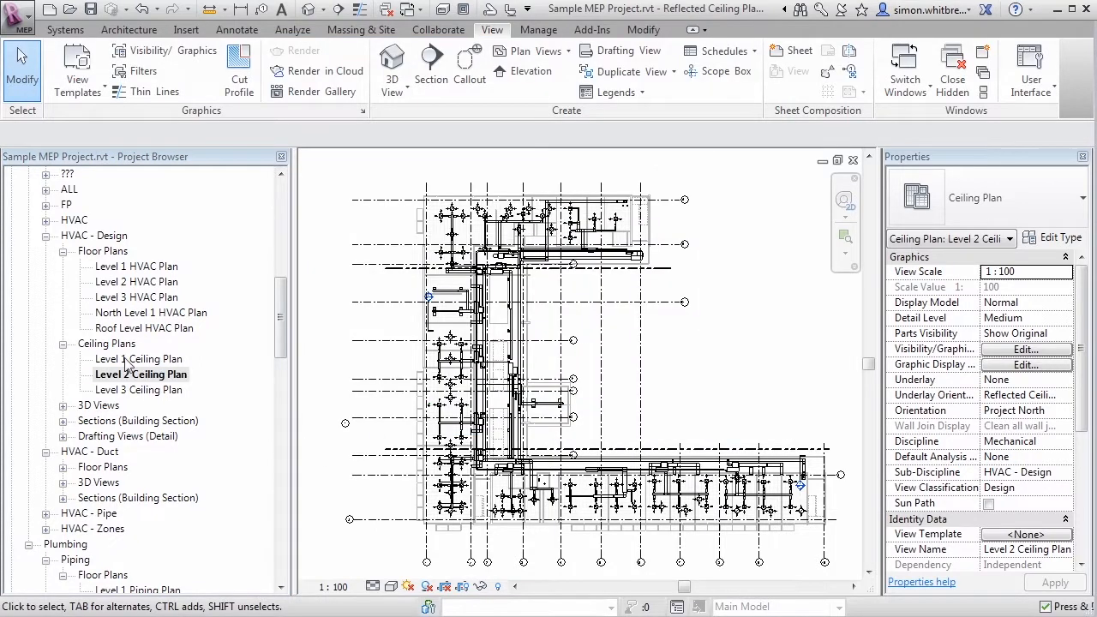
Step: Open Level 1 Ceiling Plan, then Level 3 Ceiling Plan from the Project Browser
{"action": "double_click", "coordinate": [139, 358]}
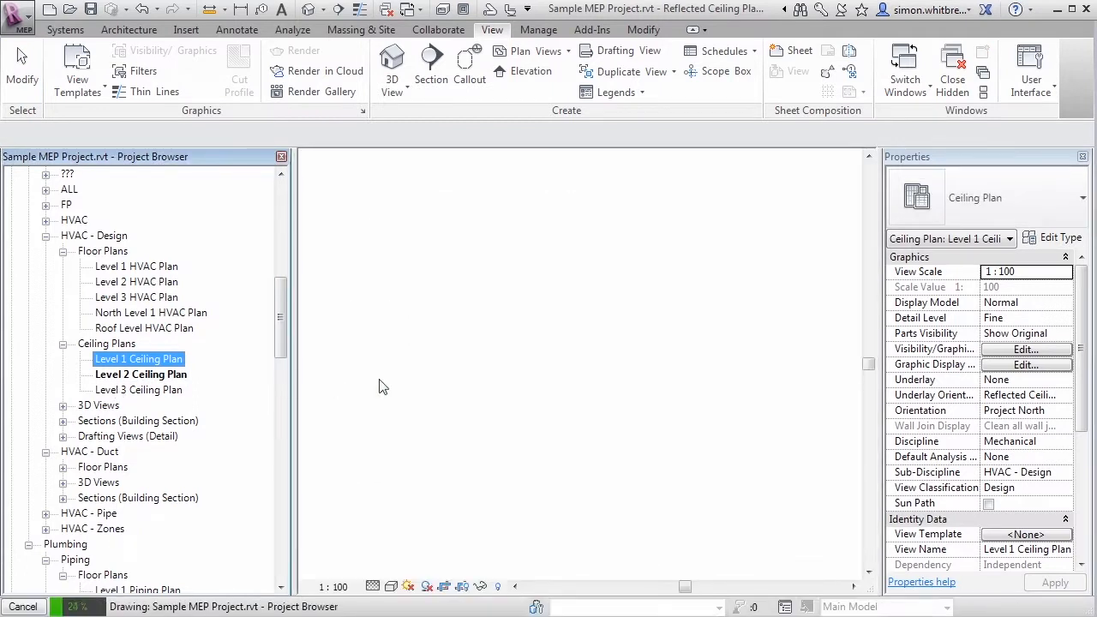
{"action": "double_click", "coordinate": [137, 358]}
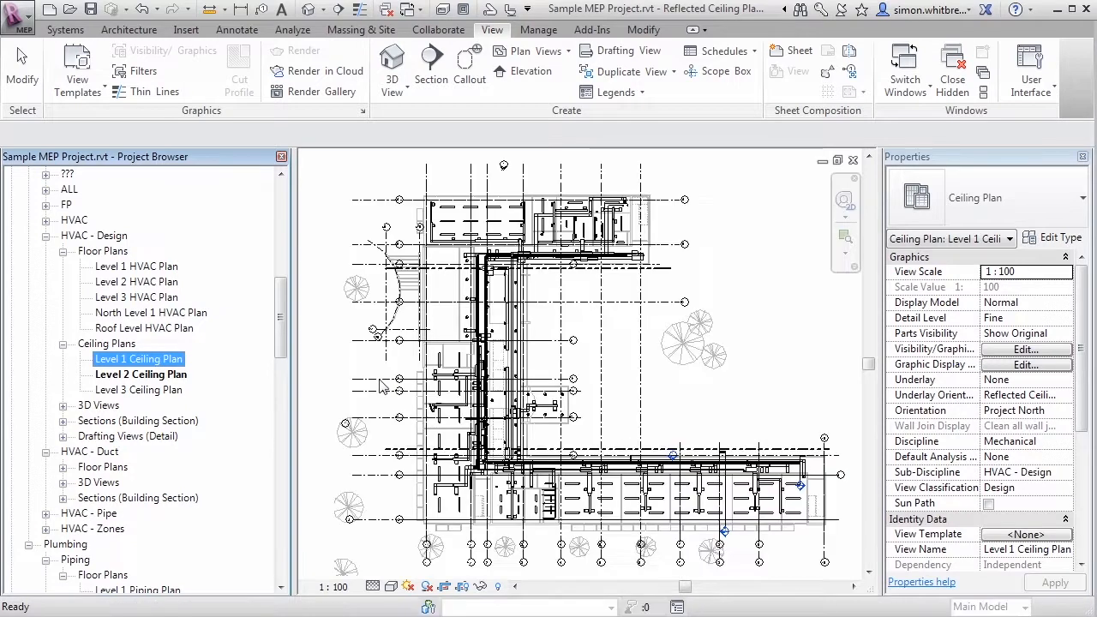
{"action": "double_click", "coordinate": [141, 389]}
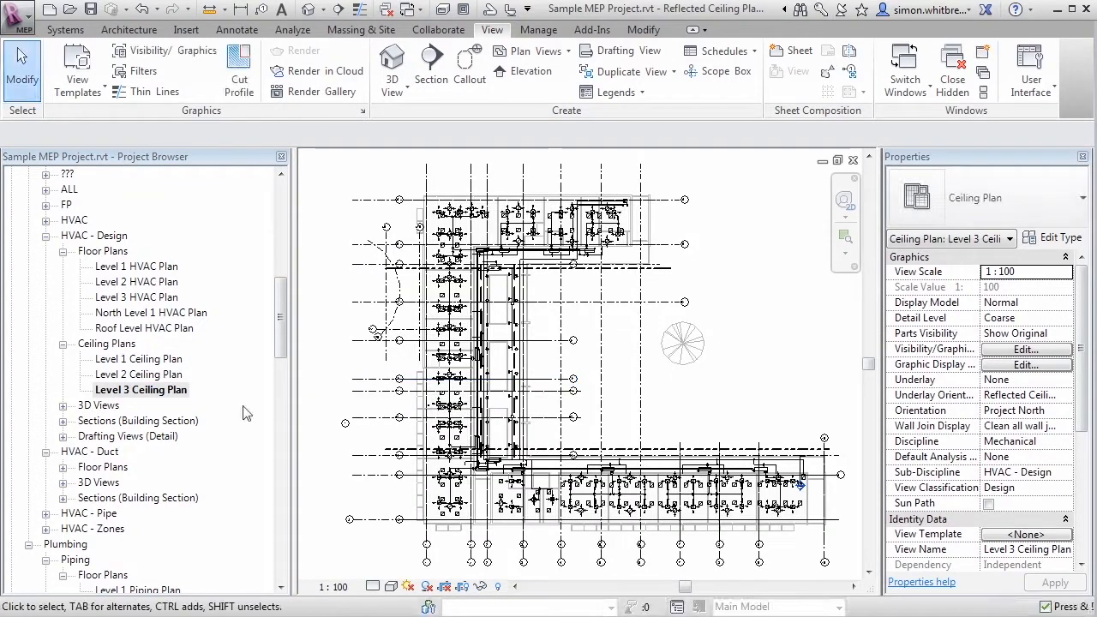
Step: Apply the HVAC Ceiling PLAN template properties to Level 3 Ceiling Plan, setting its detail level to Medium
{"action": "right_click", "coordinate": [140, 389]}
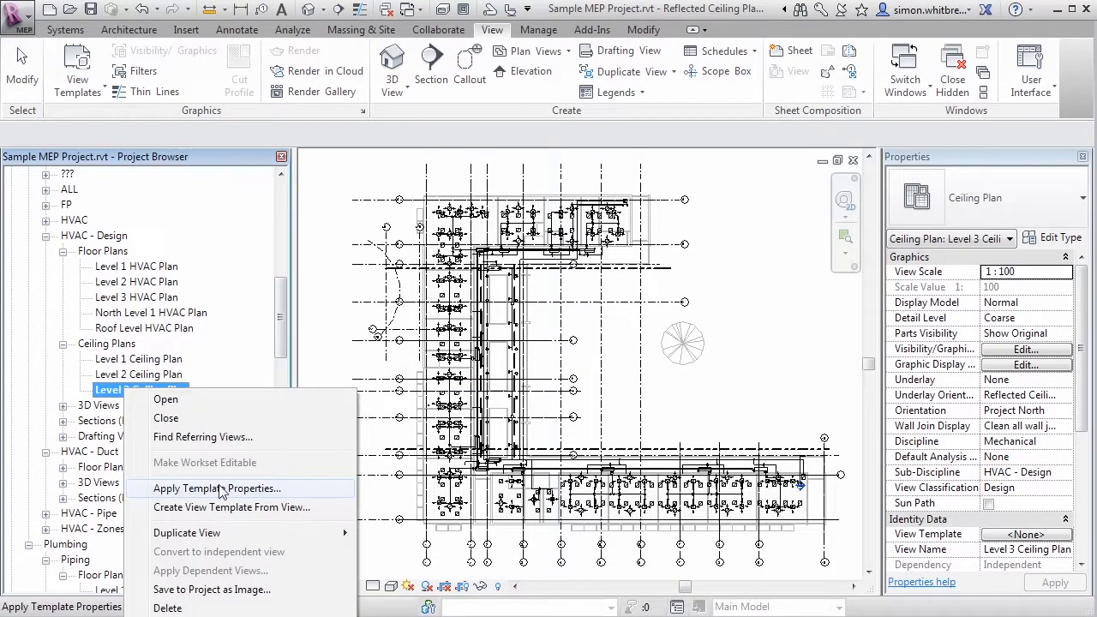
{"action": "mouse_move", "coordinate": [312, 489]}
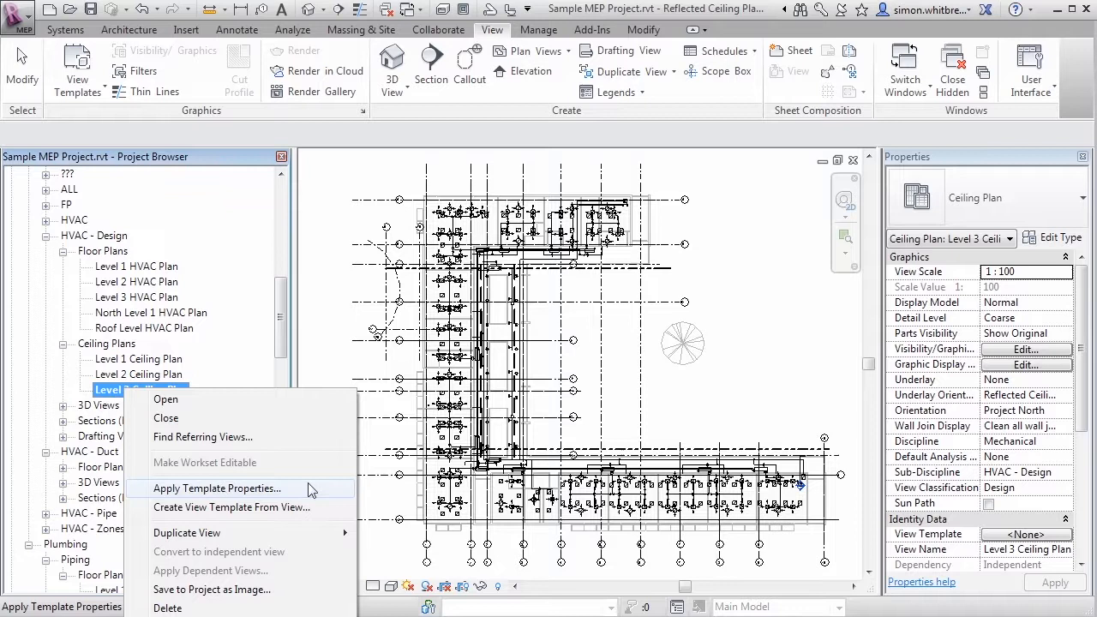
{"action": "left_click", "coordinate": [216, 486]}
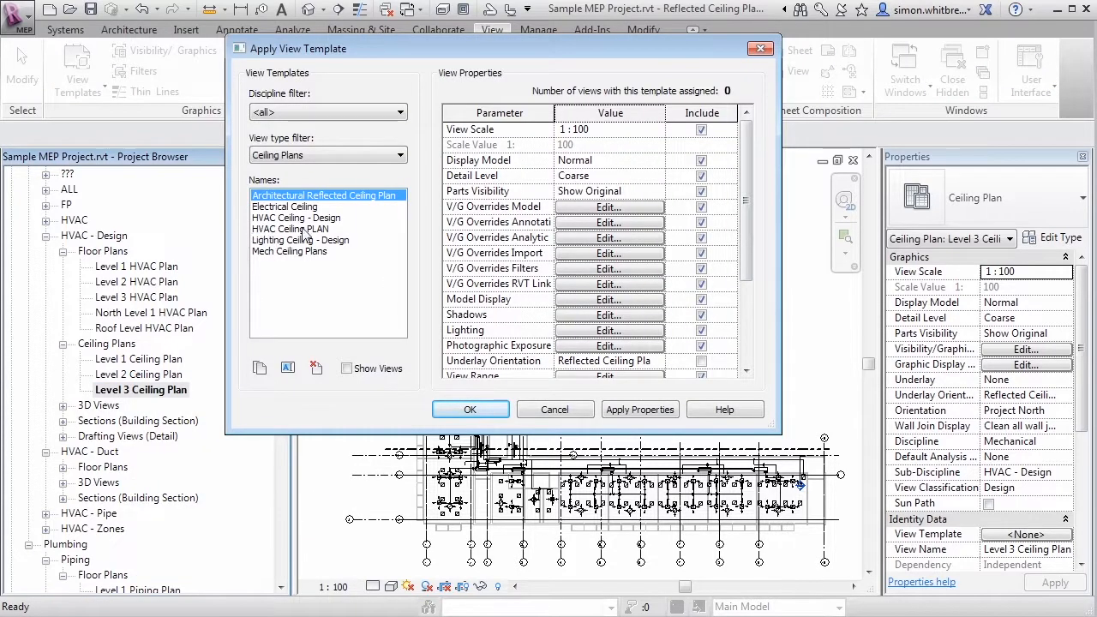
{"action": "left_click", "coordinate": [291, 230]}
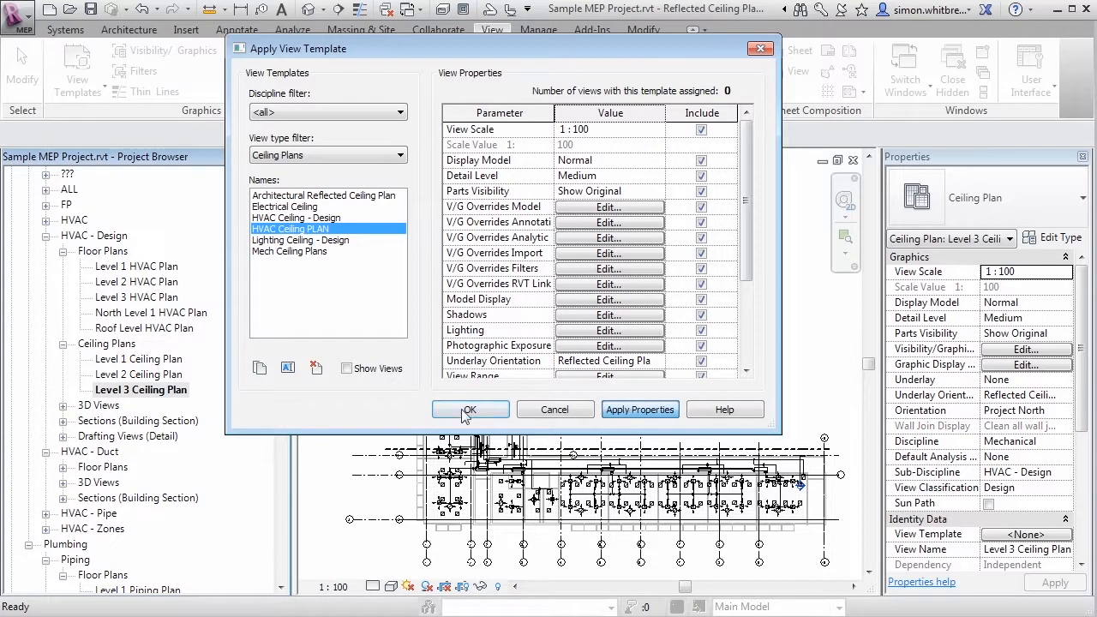
{"action": "left_click", "coordinate": [470, 408]}
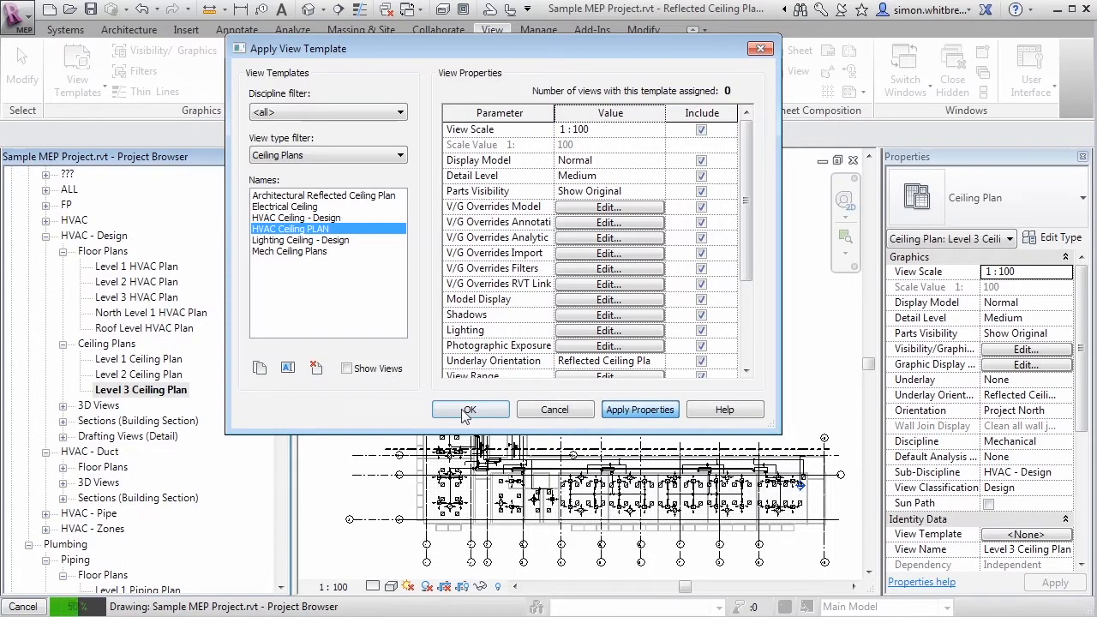
{"action": "left_click", "coordinate": [470, 408]}
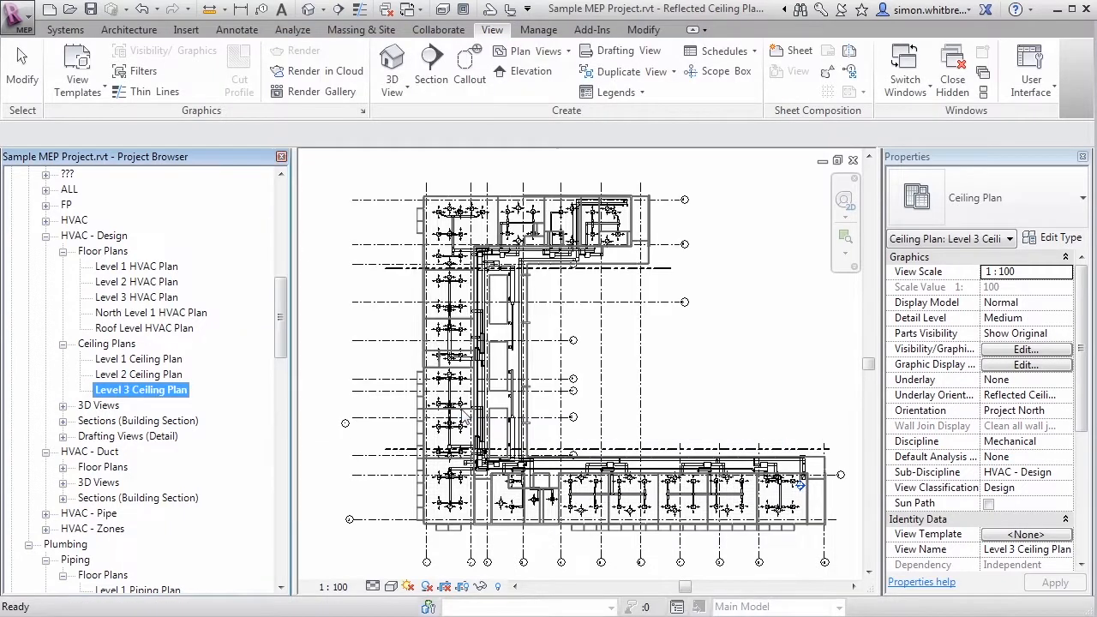
{"action": "mouse_move", "coordinate": [380, 546]}
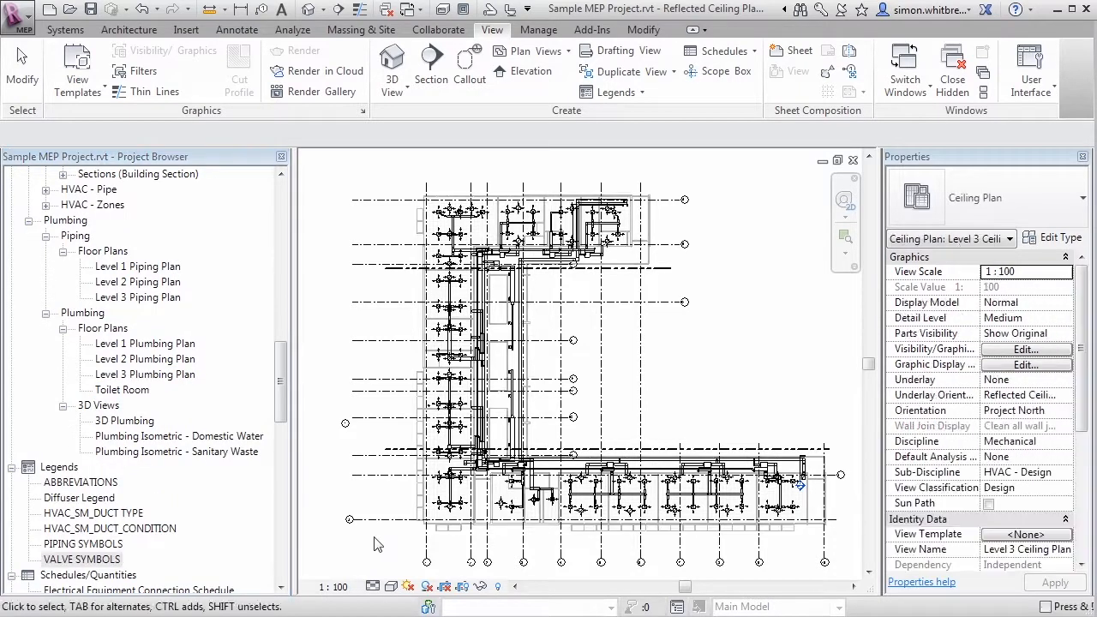
Step: Check Level 3's visibility overrides without changes, then open Level 1 Ceiling Plan
{"action": "left_click", "coordinate": [1025, 350]}
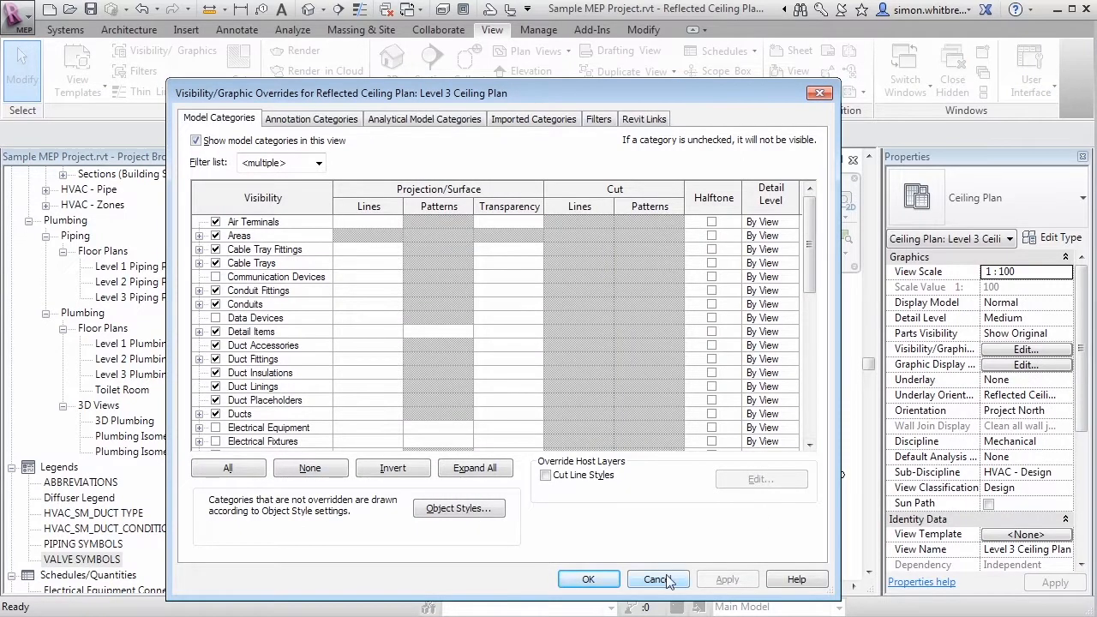
{"action": "left_click", "coordinate": [658, 579]}
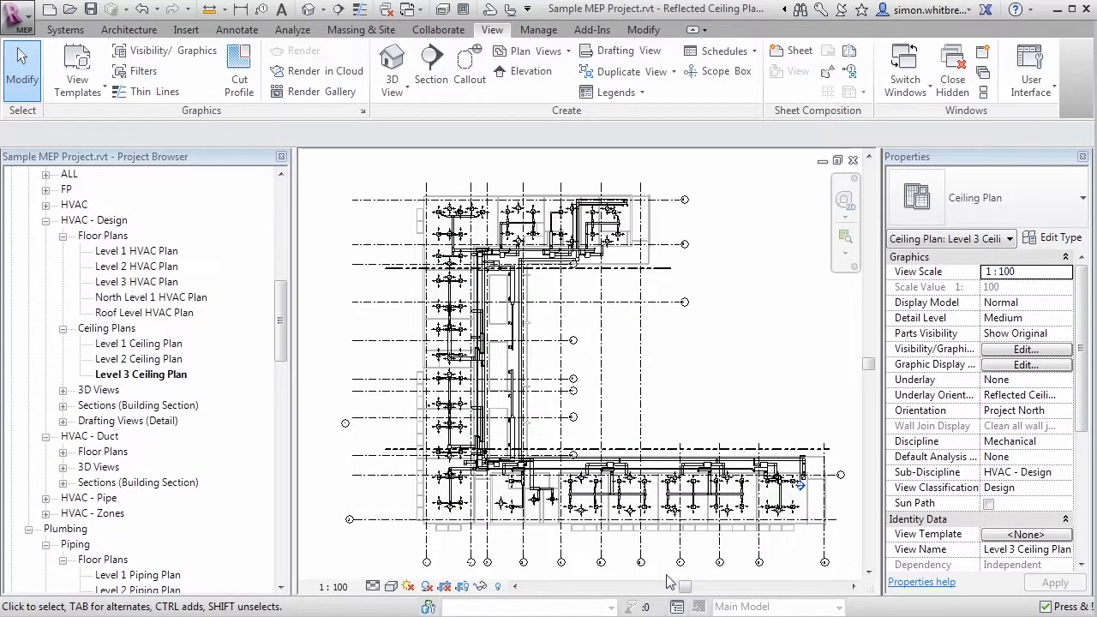
{"action": "mouse_move", "coordinate": [181, 391]}
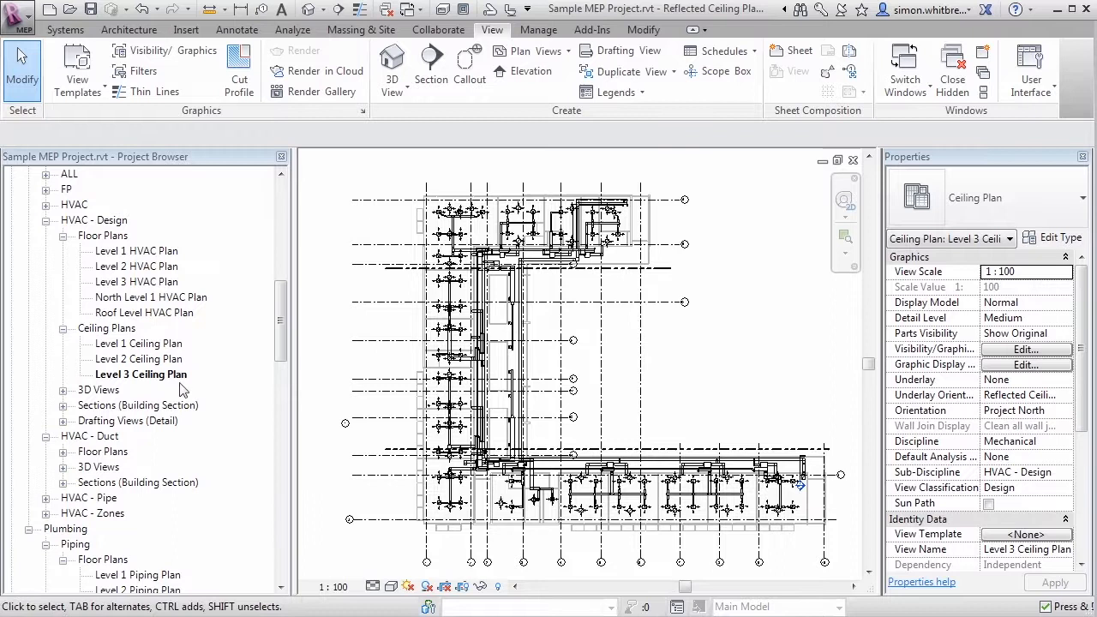
{"action": "double_click", "coordinate": [137, 343]}
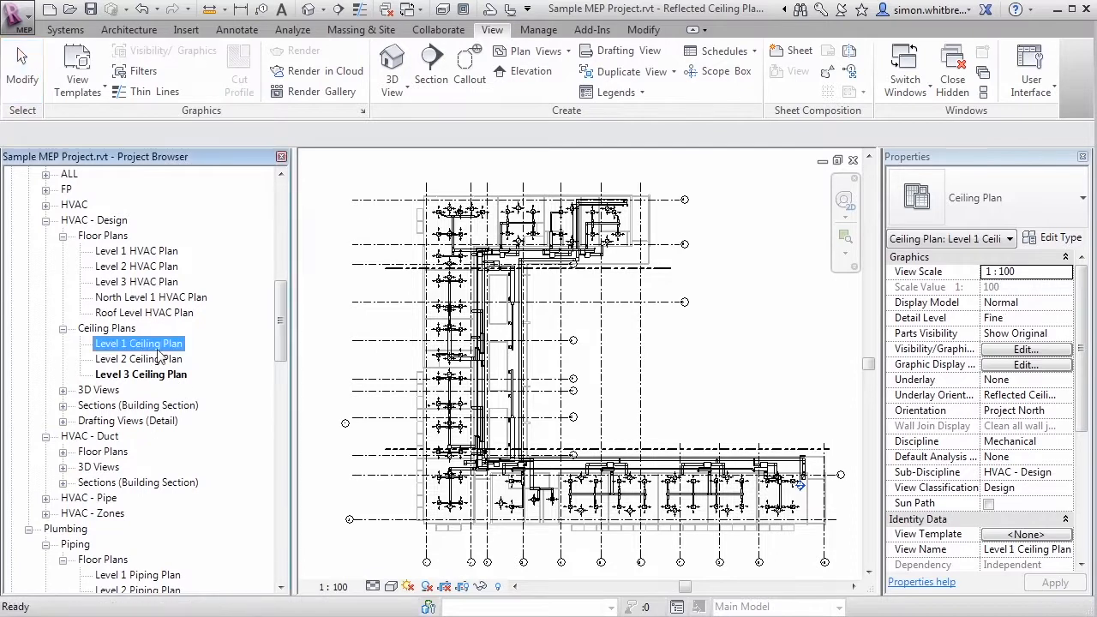
Step: Assign the HVAC Ceiling PLAN view template to the three selected ceiling plans from Properties
{"action": "left_click", "coordinate": [141, 374]}
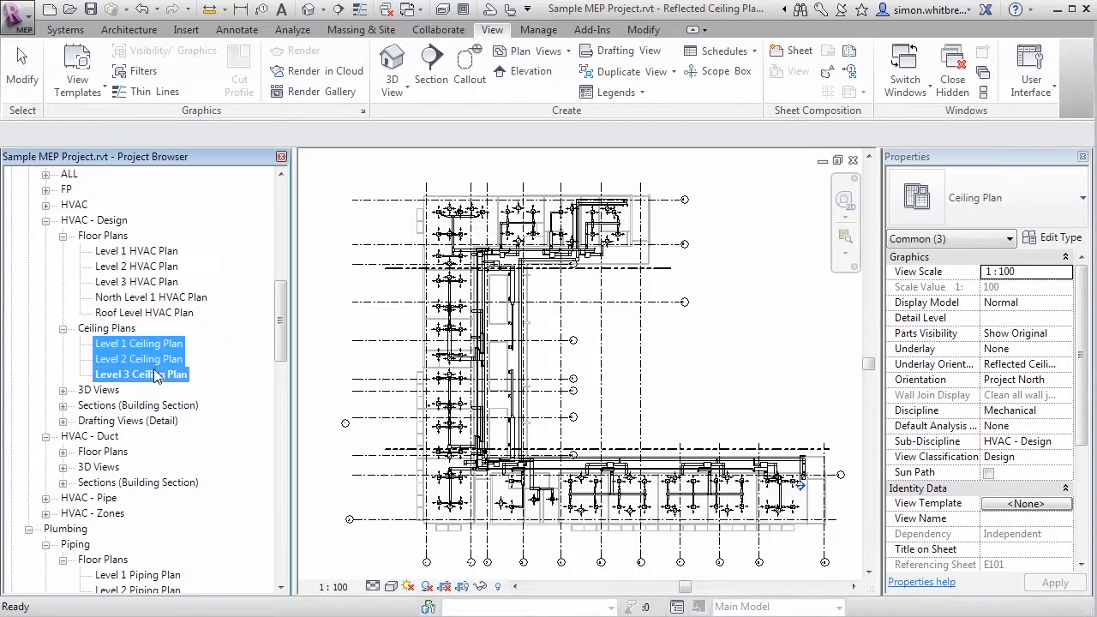
{"action": "mouse_move", "coordinate": [1062, 511]}
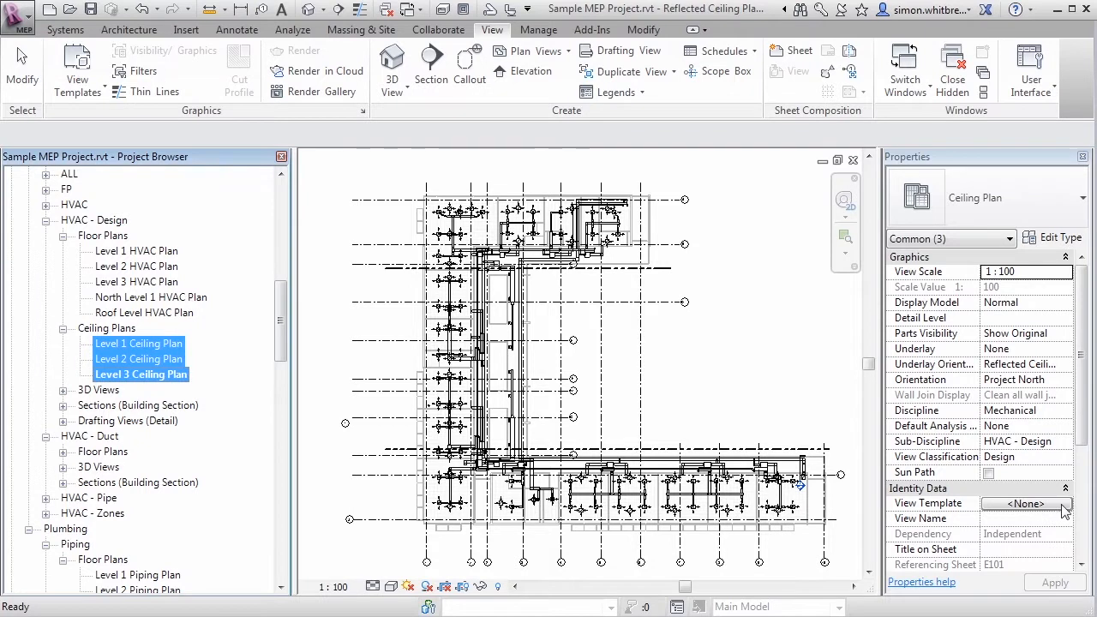
{"action": "left_click", "coordinate": [1025, 504]}
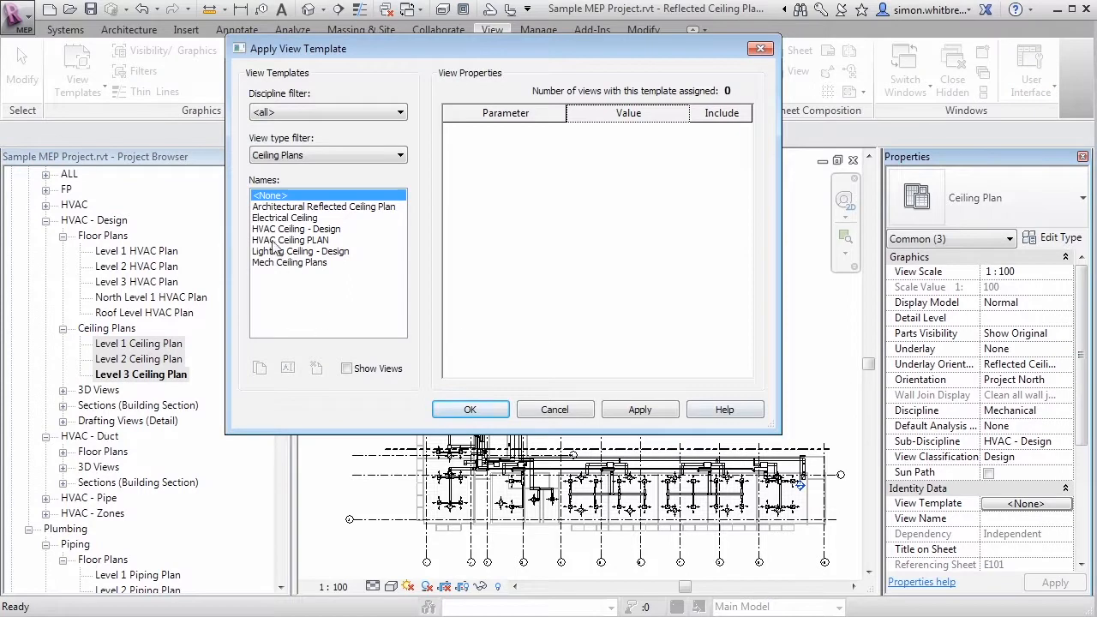
{"action": "left_click", "coordinate": [291, 240]}
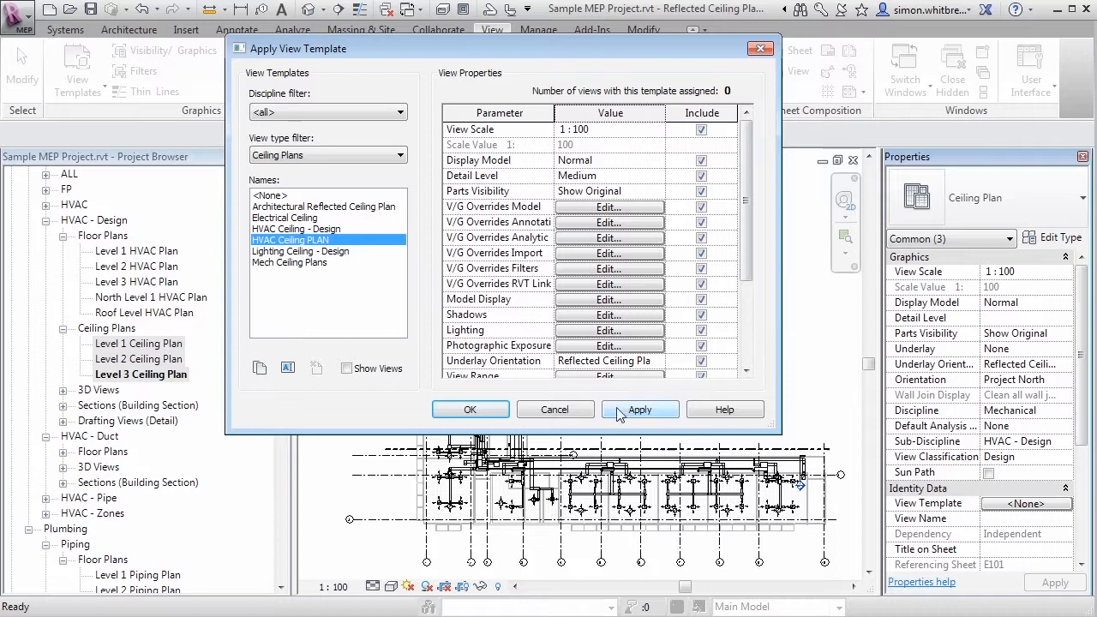
{"action": "left_click", "coordinate": [639, 408]}
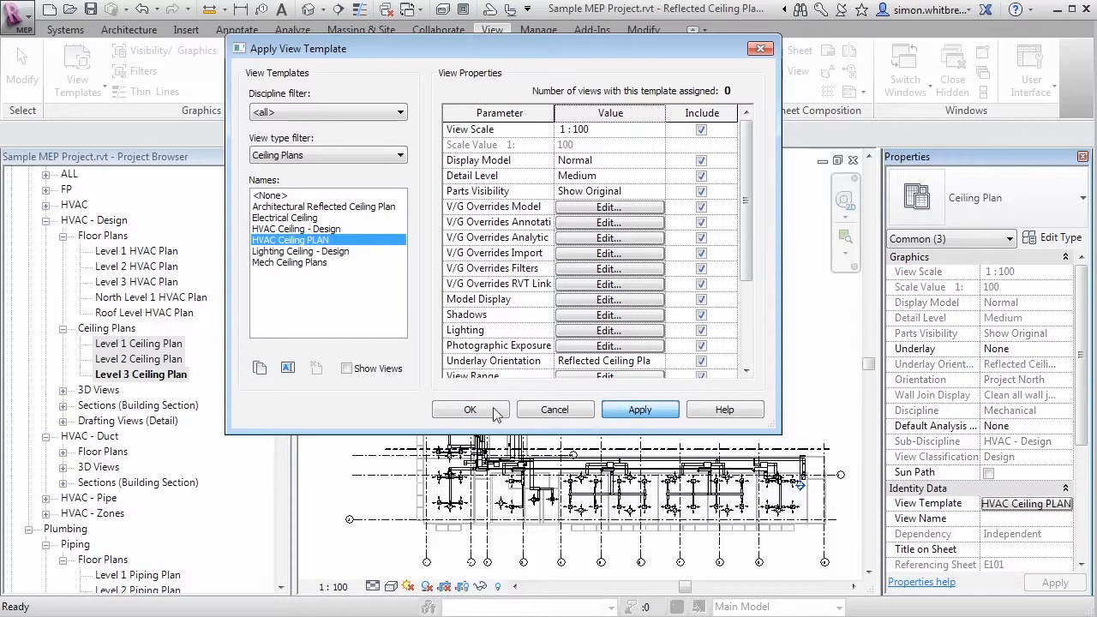
{"action": "left_click", "coordinate": [470, 408]}
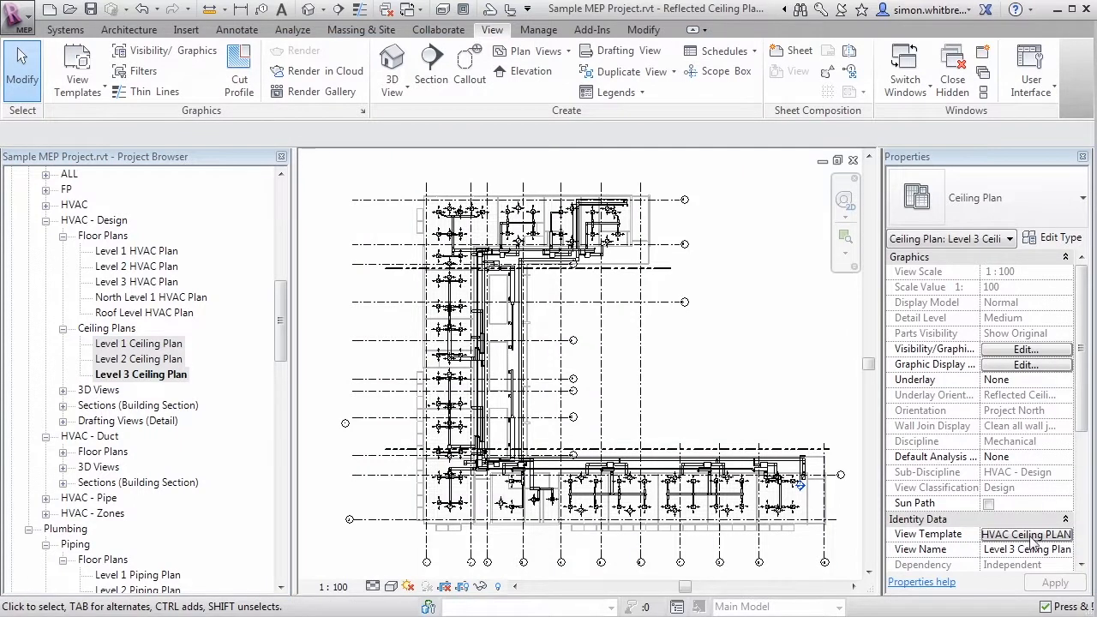
{"action": "mouse_move", "coordinate": [317, 392]}
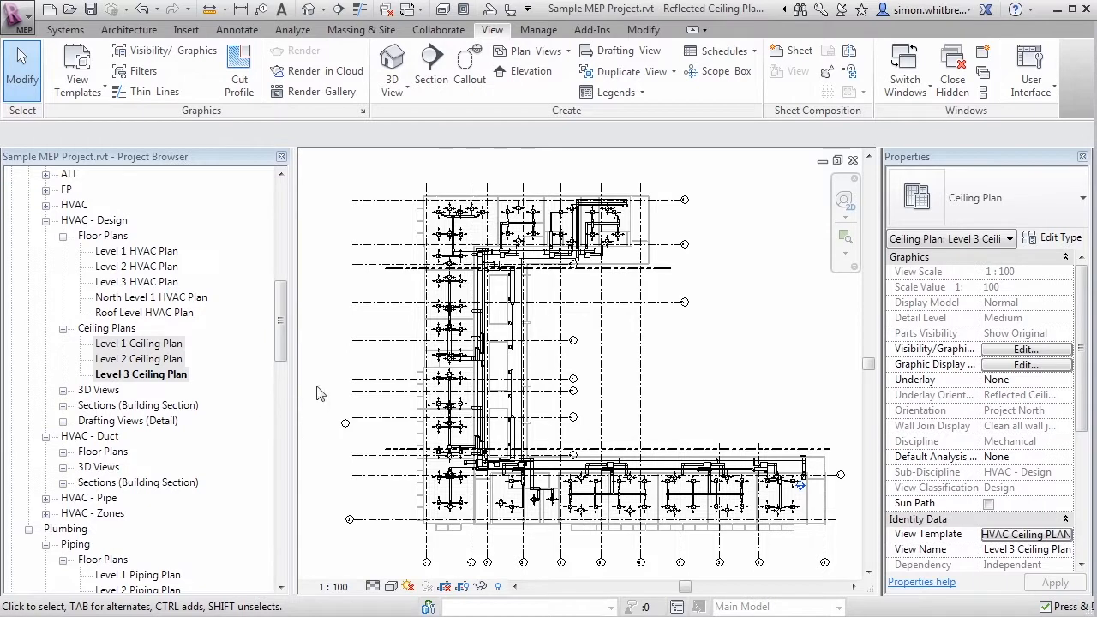
{"action": "mouse_move", "coordinate": [165, 51]}
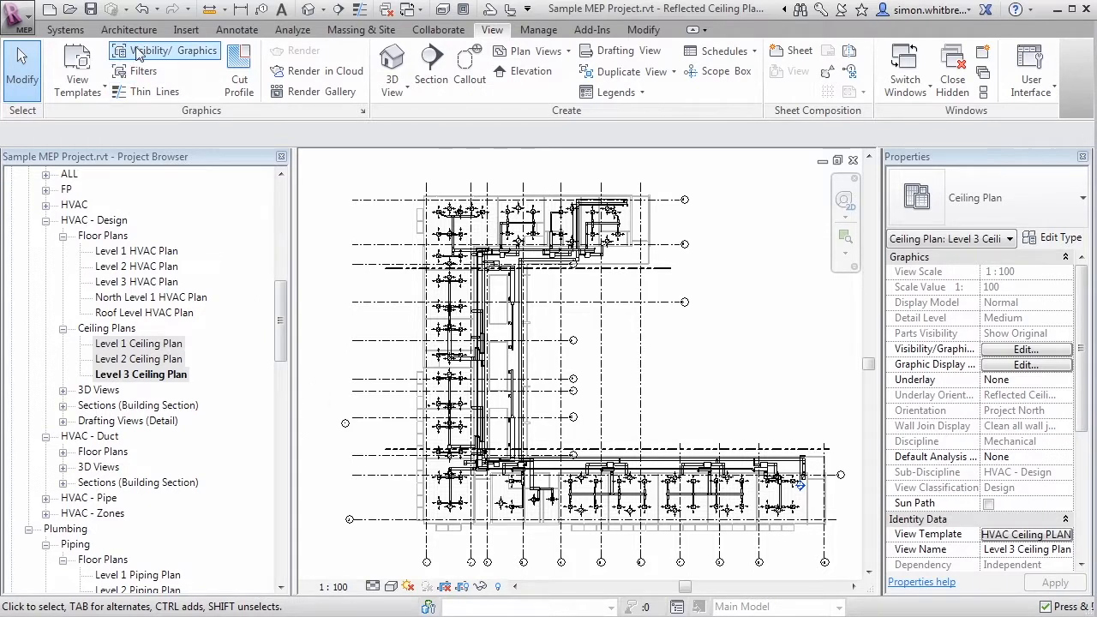
Step: Check that Visibility/Graphics categories are locked by the template, then close the dialog
{"action": "left_click", "coordinate": [172, 50]}
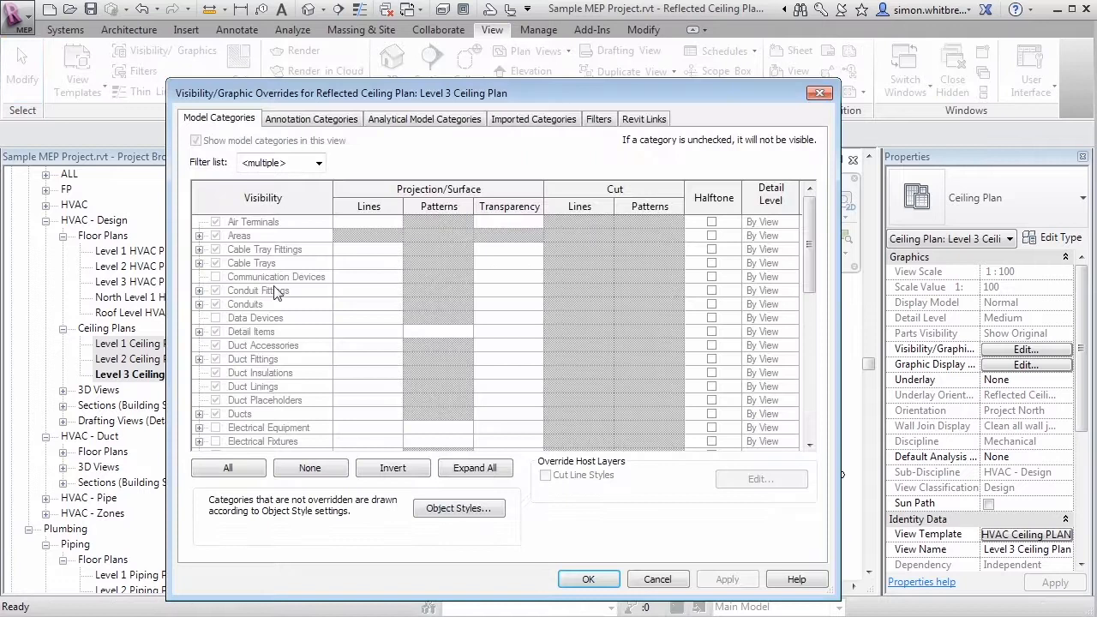
{"action": "left_click", "coordinate": [250, 333]}
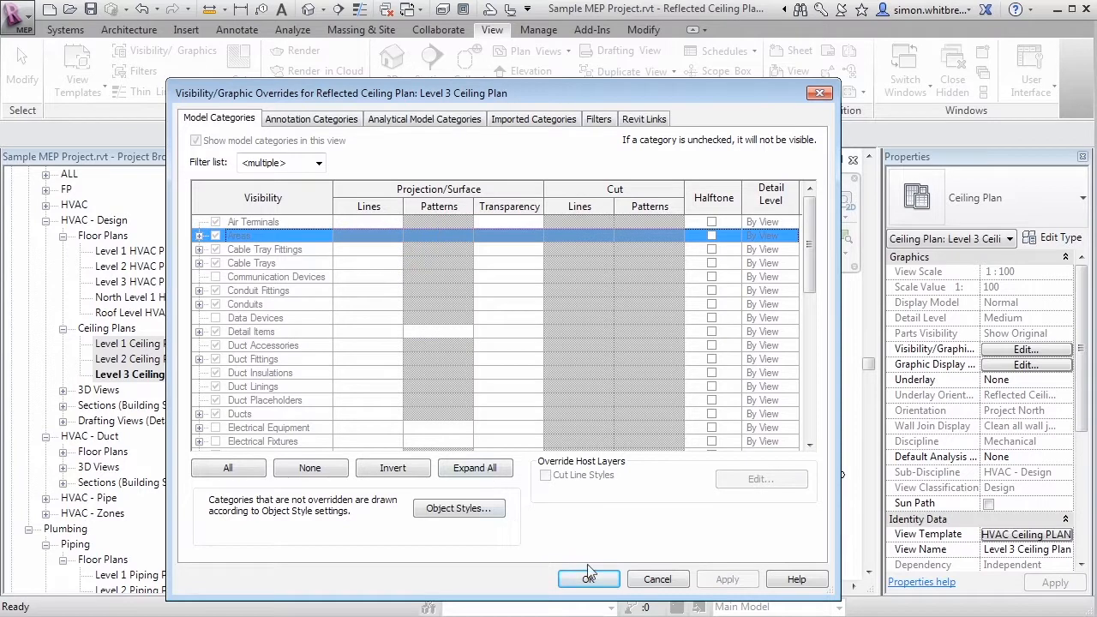
{"action": "left_click", "coordinate": [588, 579]}
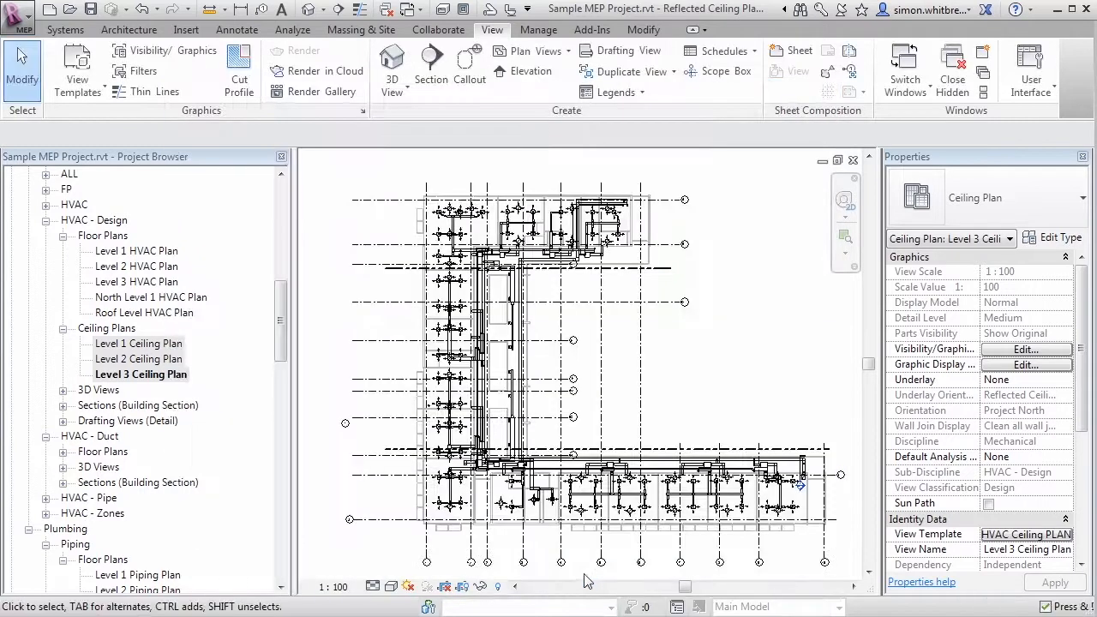
Step: Switch between the Level 1 and Level 2 Ceiling Plans to confirm they use the template
{"action": "double_click", "coordinate": [141, 358]}
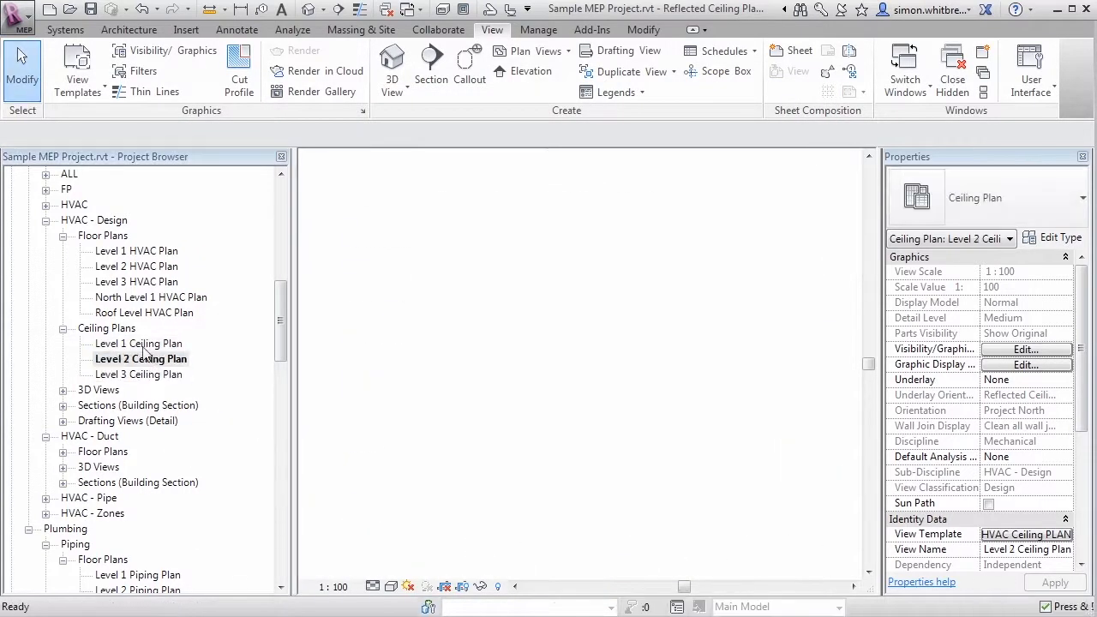
{"action": "double_click", "coordinate": [140, 359]}
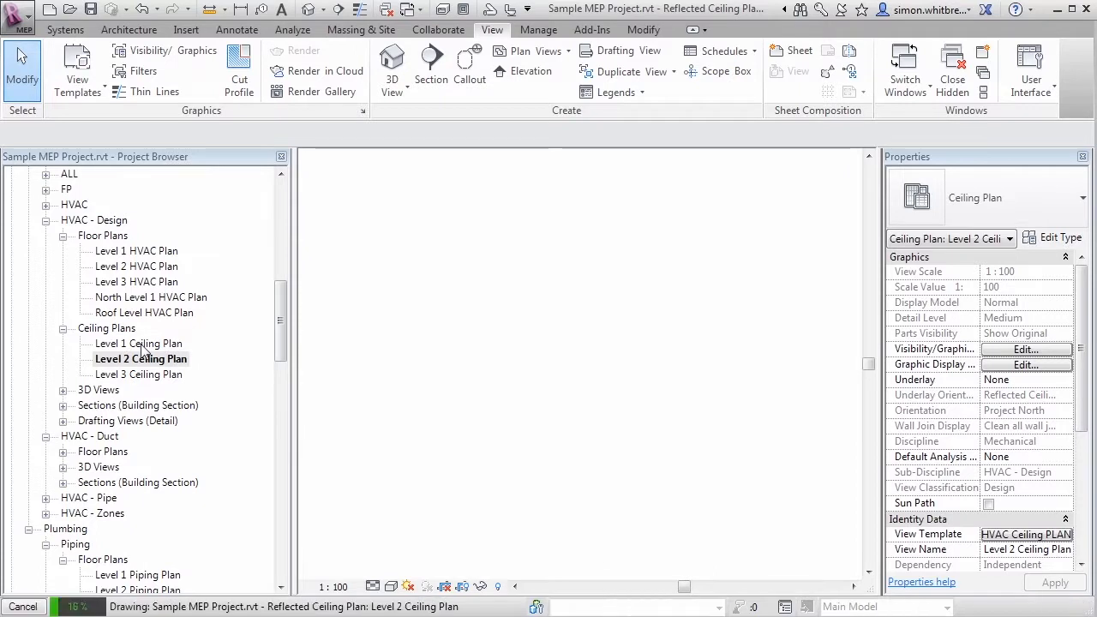
{"action": "left_click", "coordinate": [139, 343]}
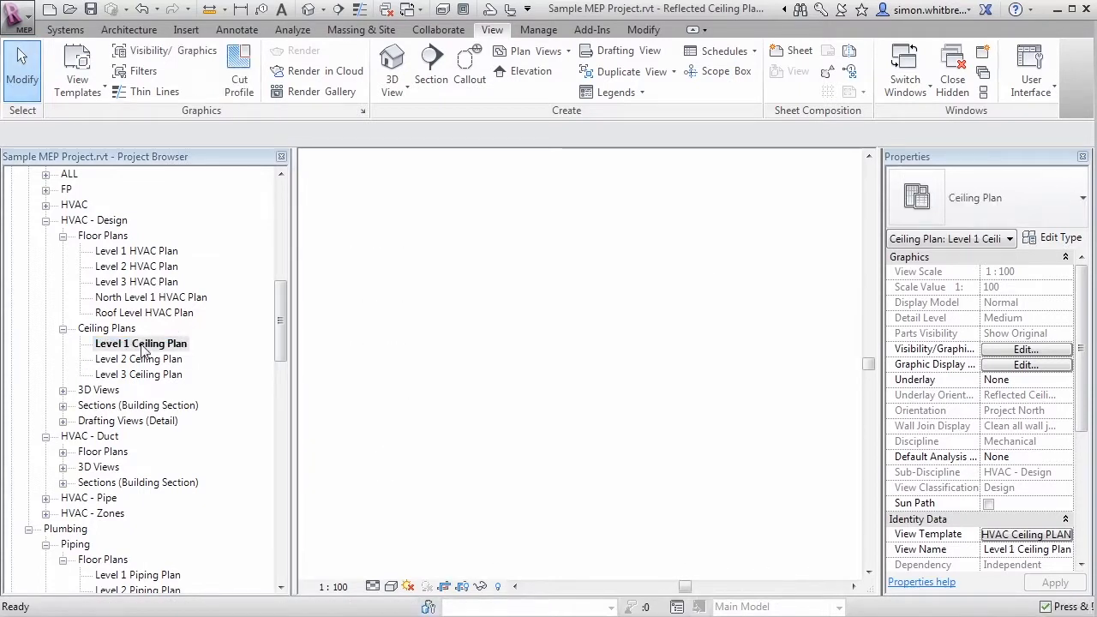
{"action": "double_click", "coordinate": [141, 359]}
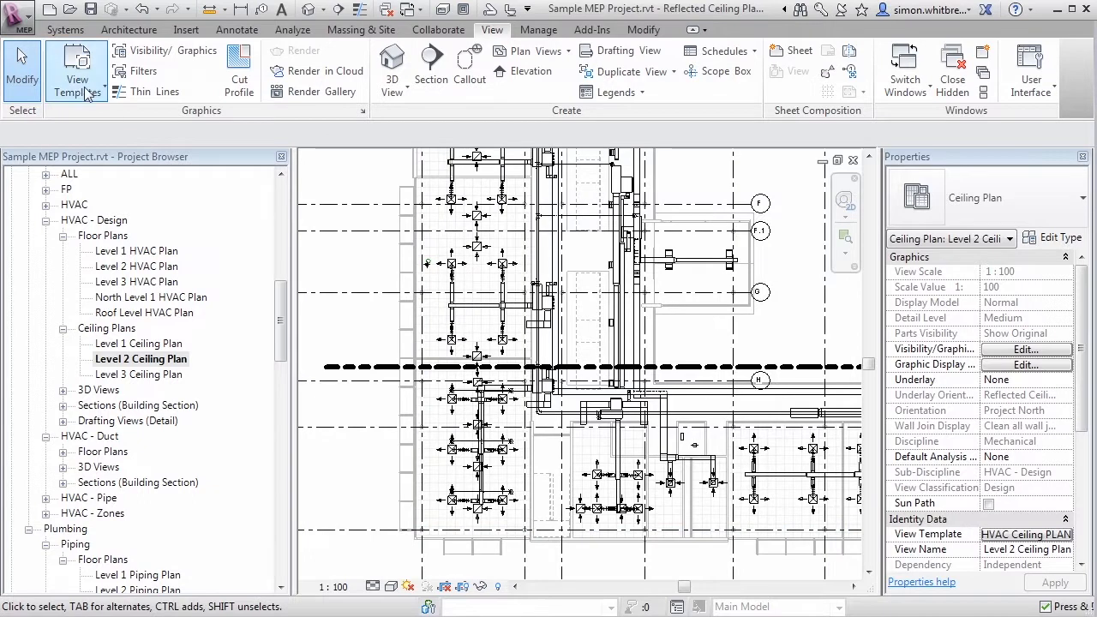
Step: In Manage View Templates, give HVAC Ceiling PLAN a 1:50 view scale and Fine detail level
{"action": "left_click", "coordinate": [76, 72]}
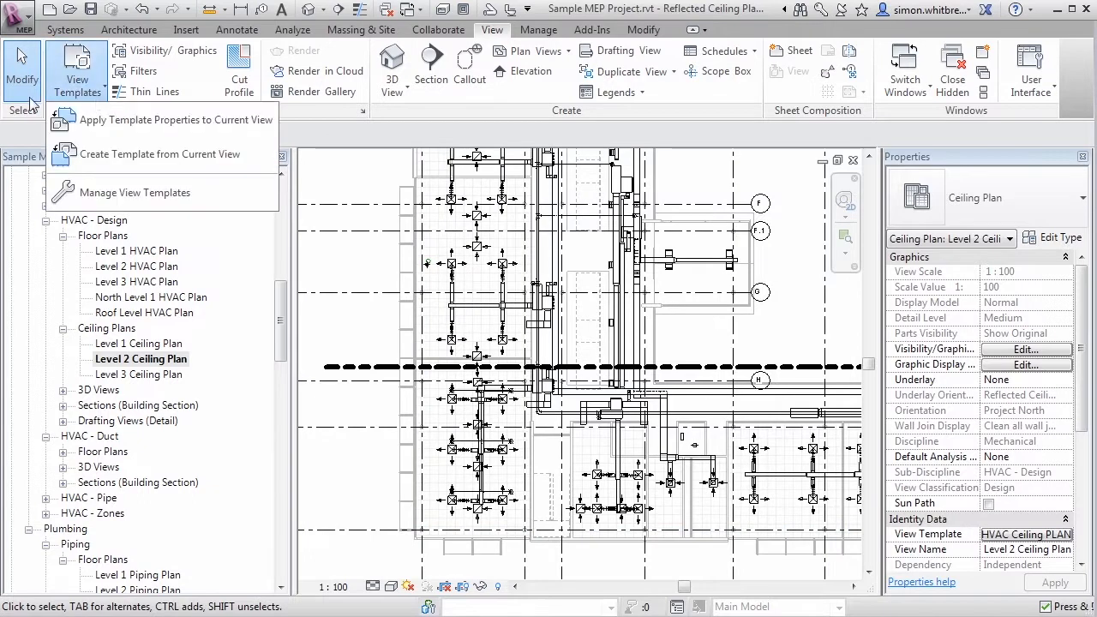
{"action": "mouse_move", "coordinate": [158, 192]}
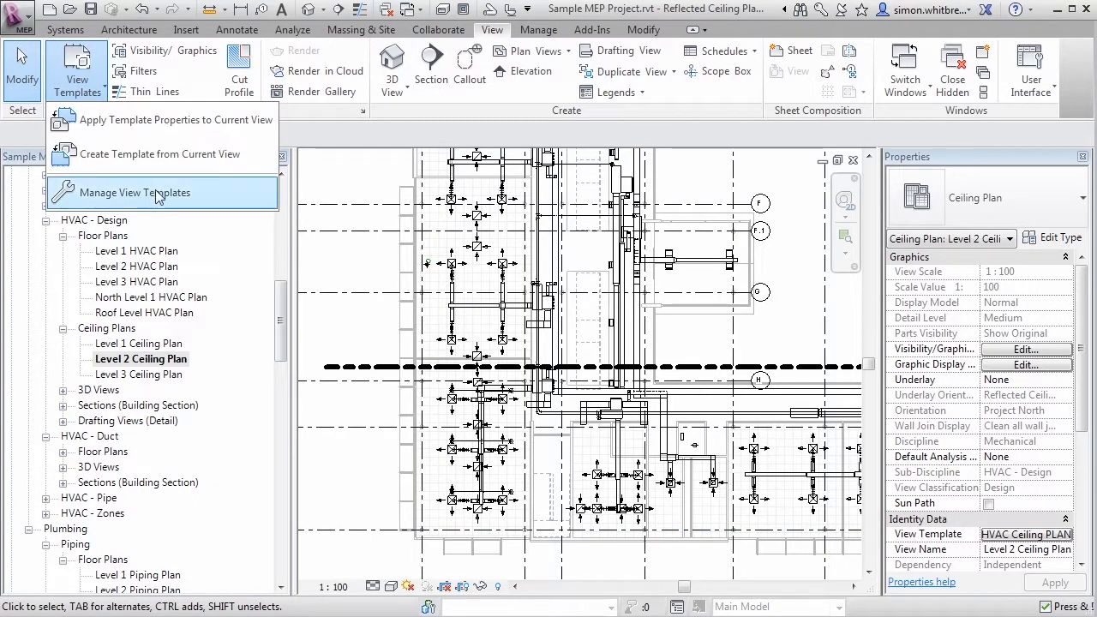
{"action": "left_click", "coordinate": [133, 192]}
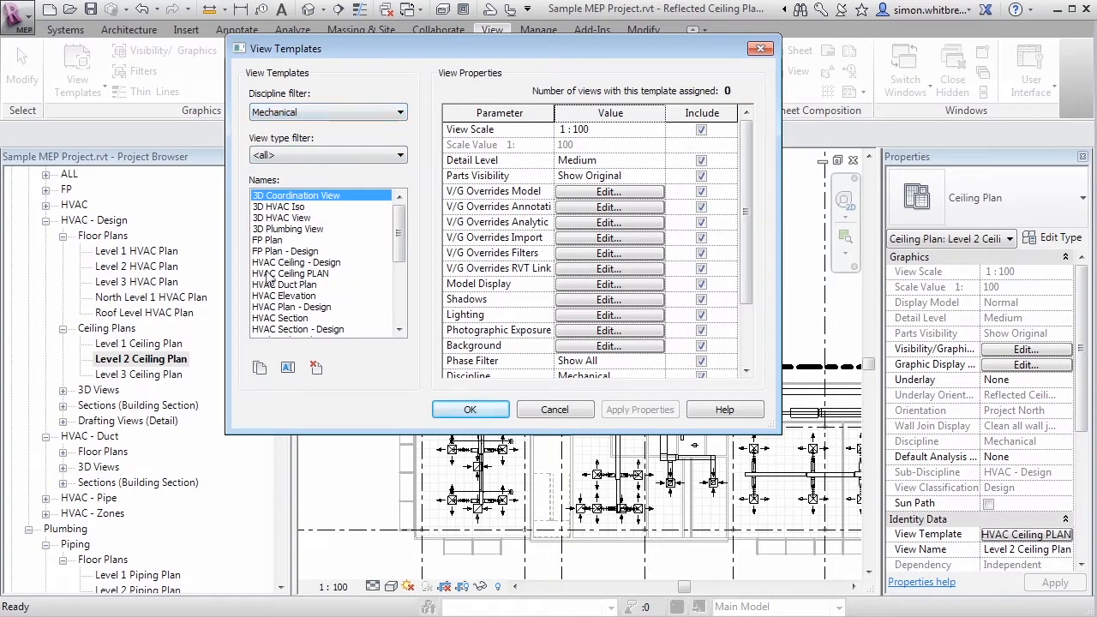
{"action": "left_click", "coordinate": [291, 272]}
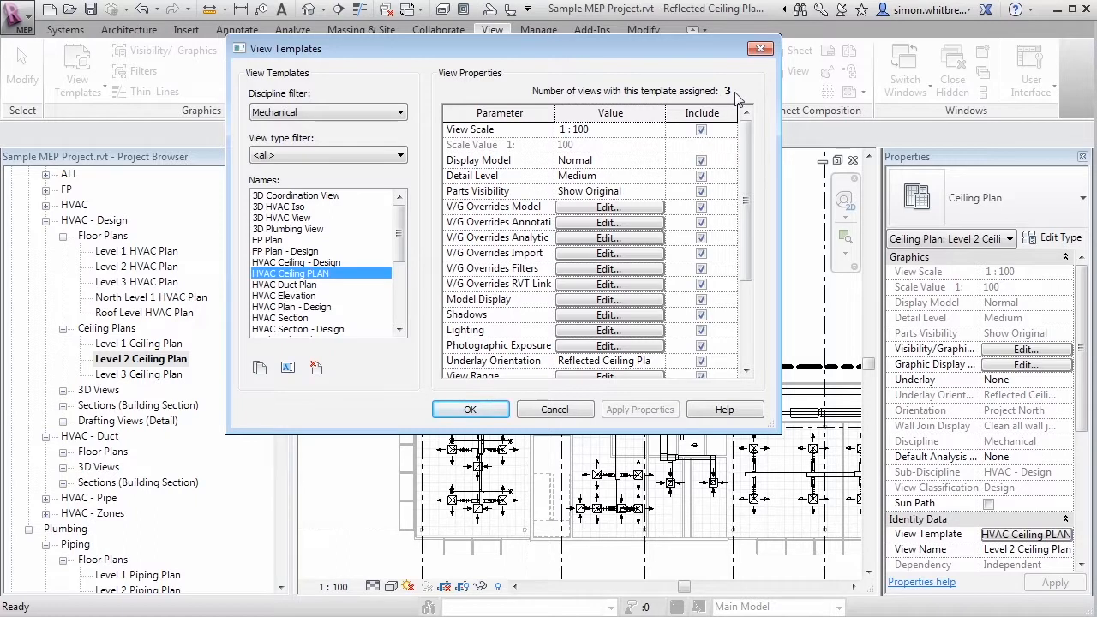
{"action": "left_click", "coordinate": [655, 130]}
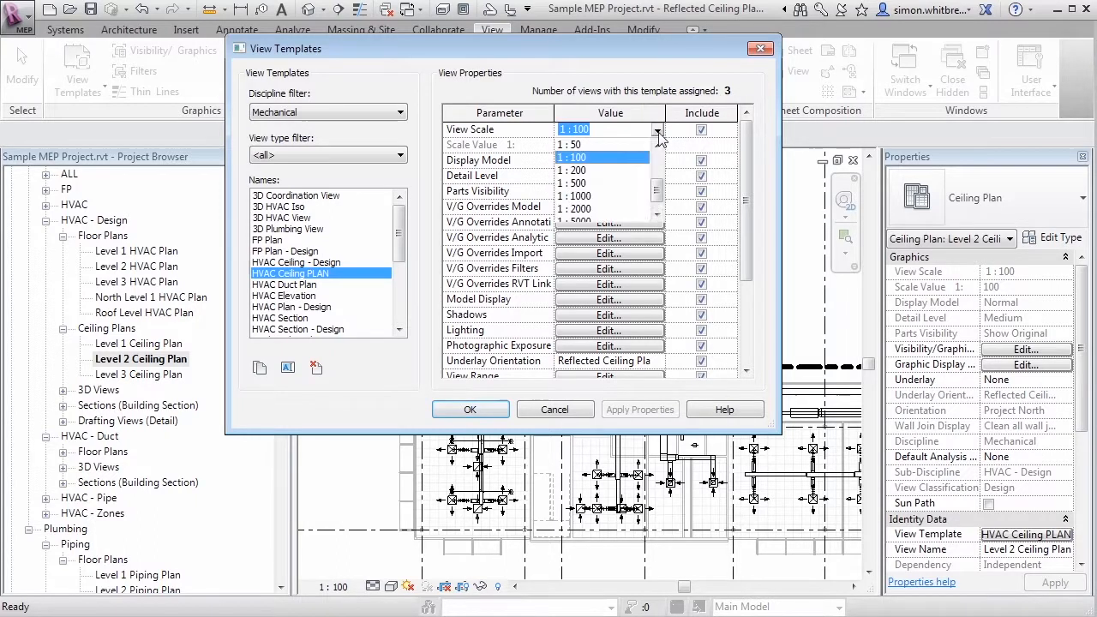
{"action": "left_click", "coordinate": [569, 144]}
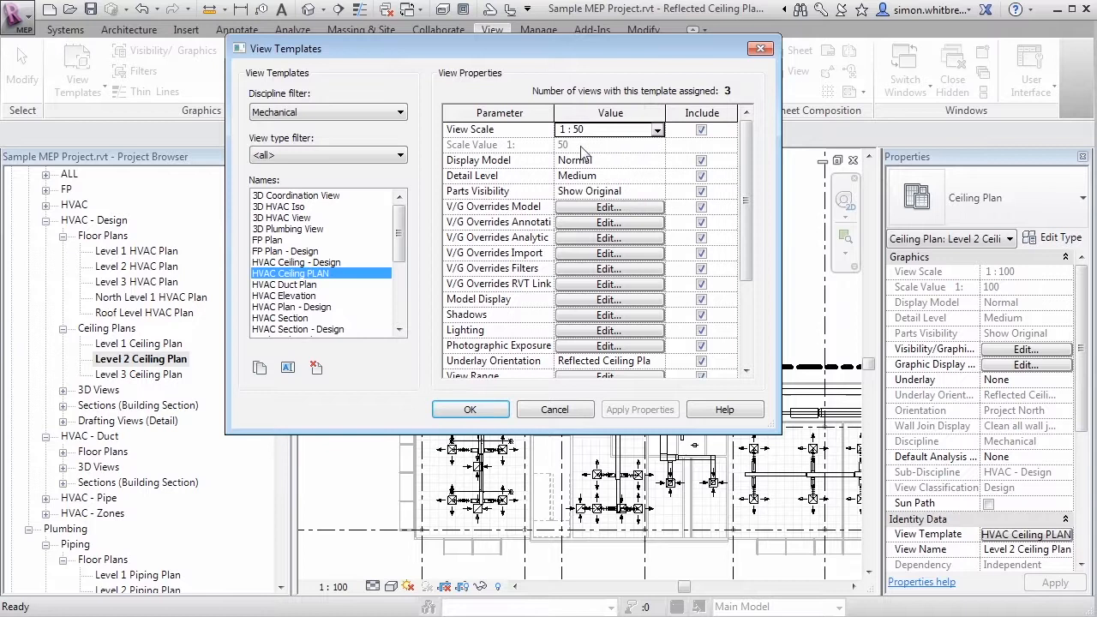
{"action": "left_click", "coordinate": [655, 175]}
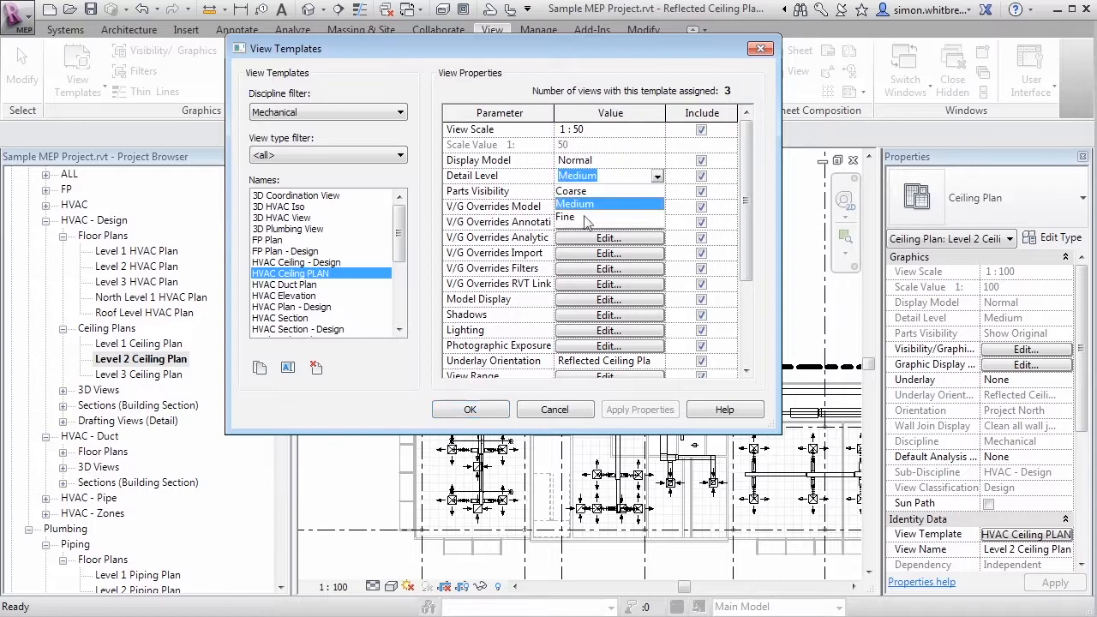
{"action": "left_click", "coordinate": [608, 237]}
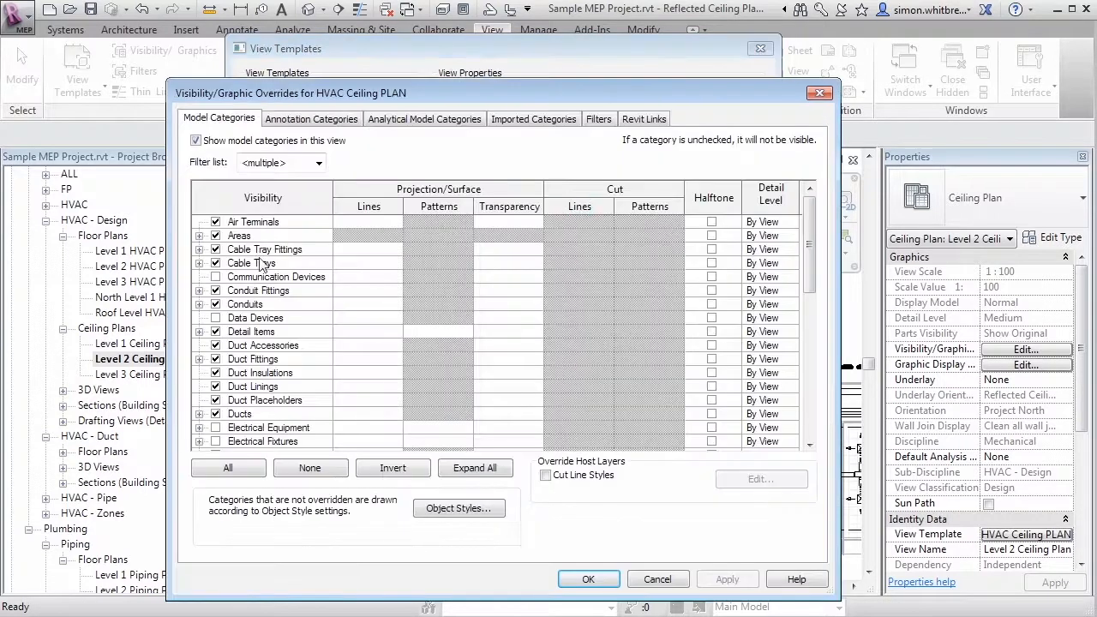
Step: Review the Air Terminals V/G override, confirm the template changes and show Level 3 Ceiling Plan
{"action": "left_click", "coordinate": [253, 221]}
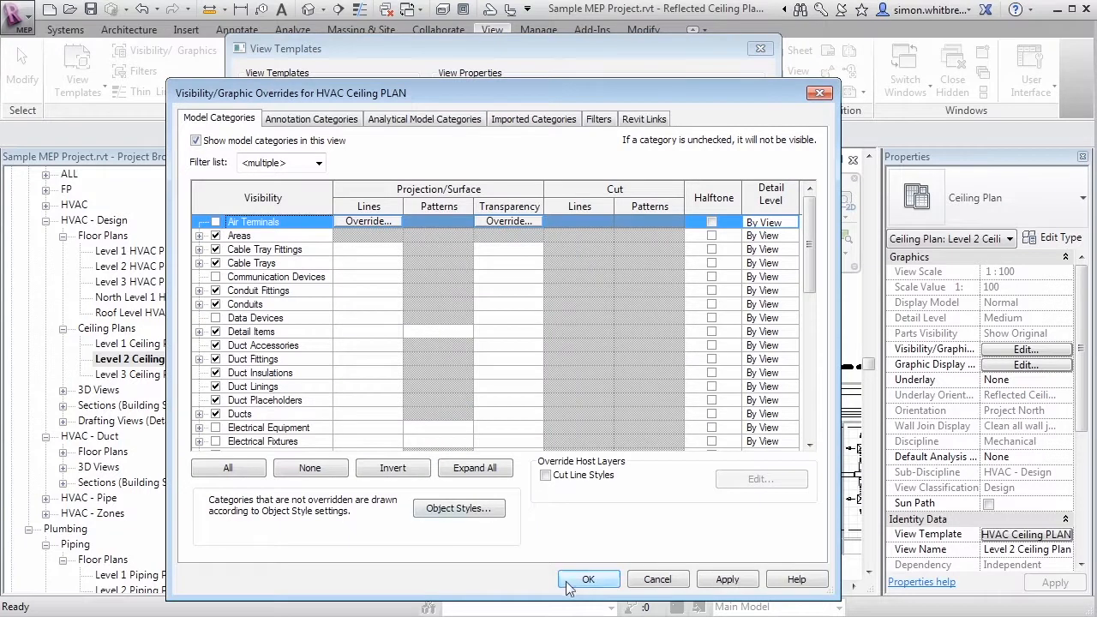
{"action": "left_click", "coordinate": [588, 580]}
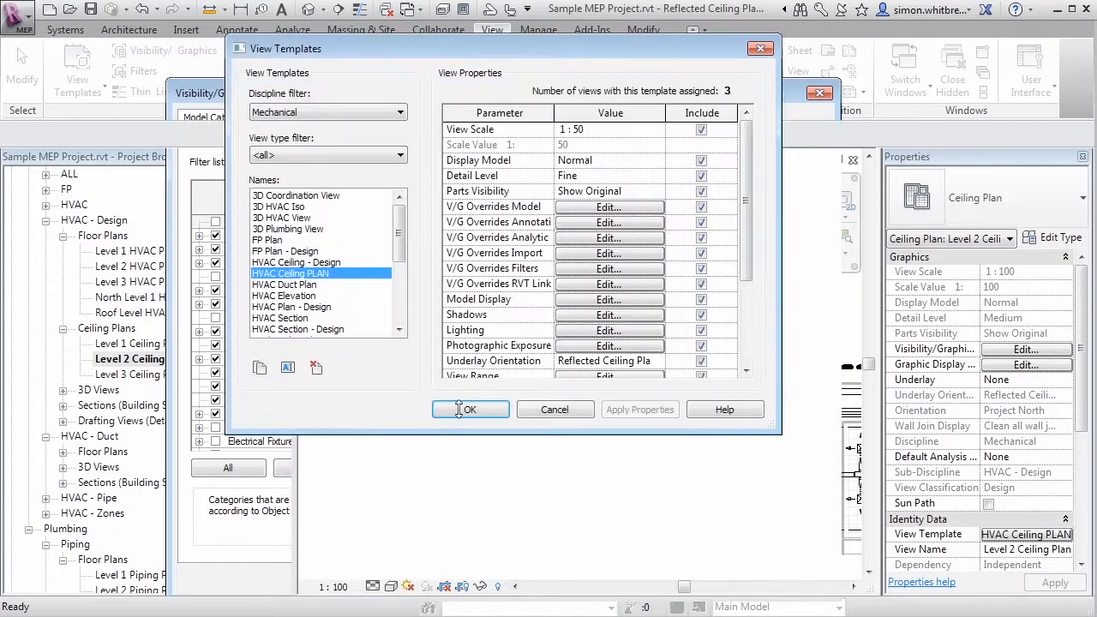
{"action": "left_click", "coordinate": [470, 408]}
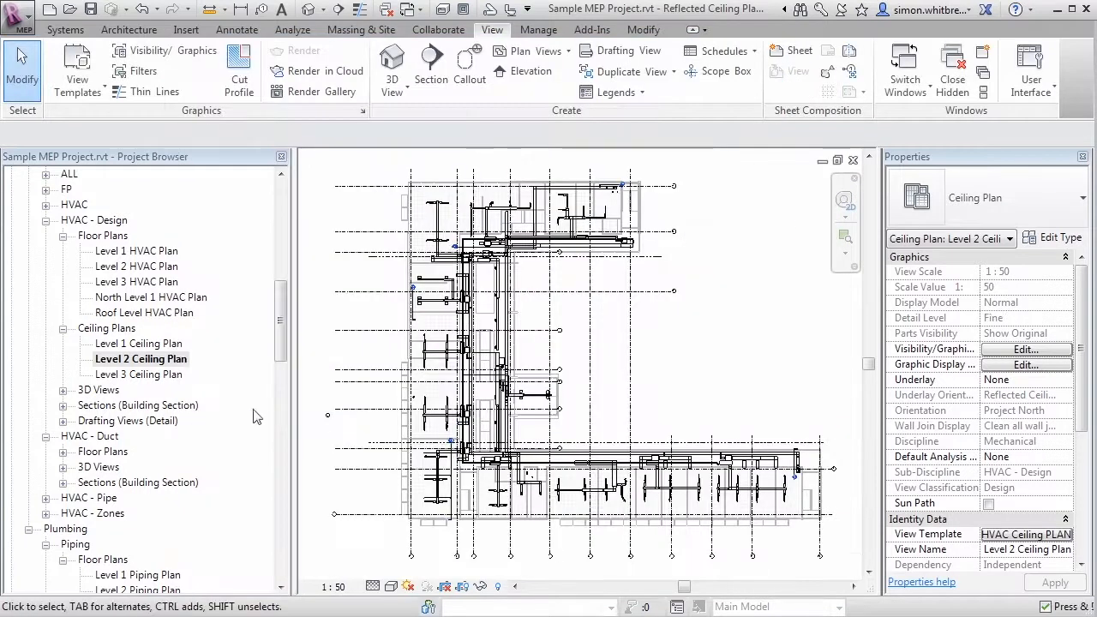
{"action": "double_click", "coordinate": [139, 374]}
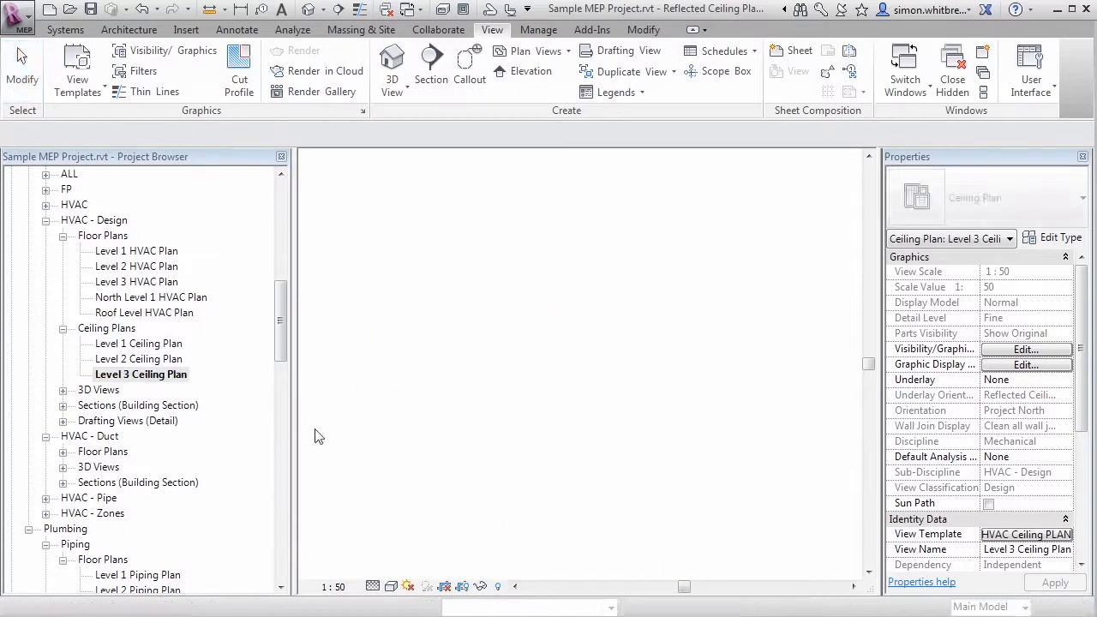